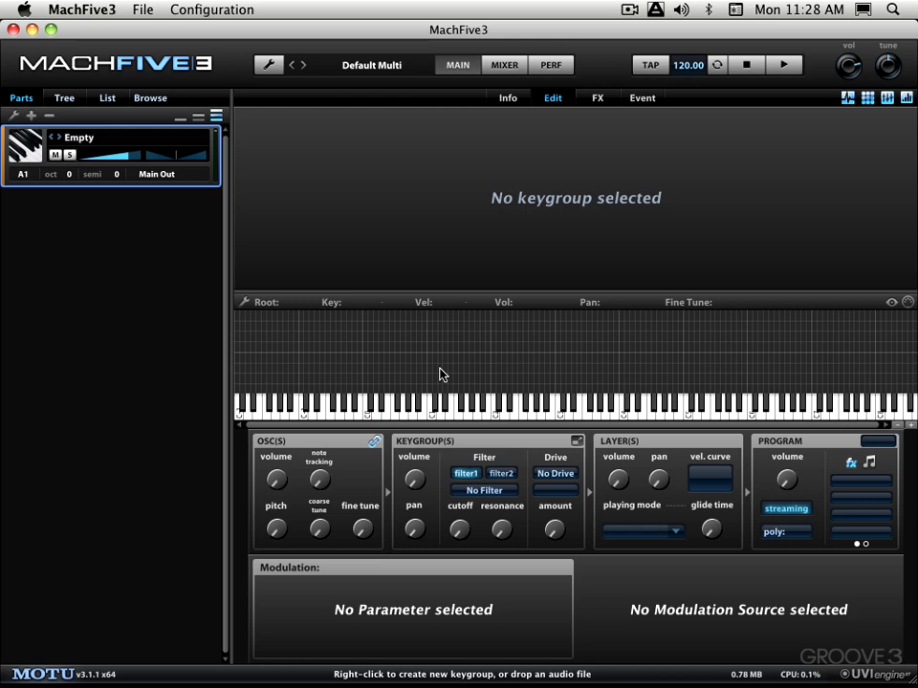
mouse_move(696, 548)
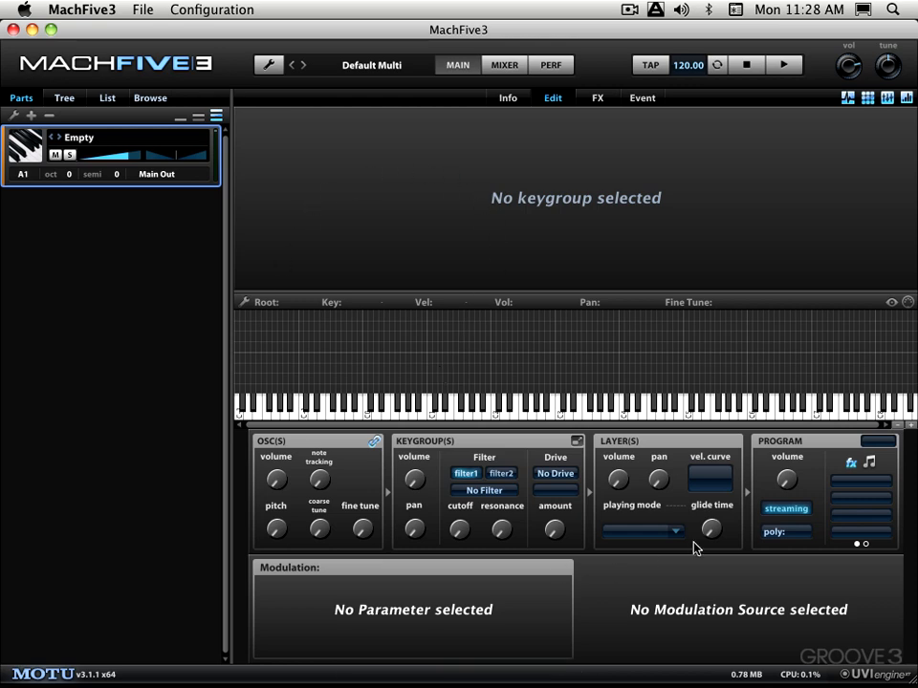
mouse_move(747, 228)
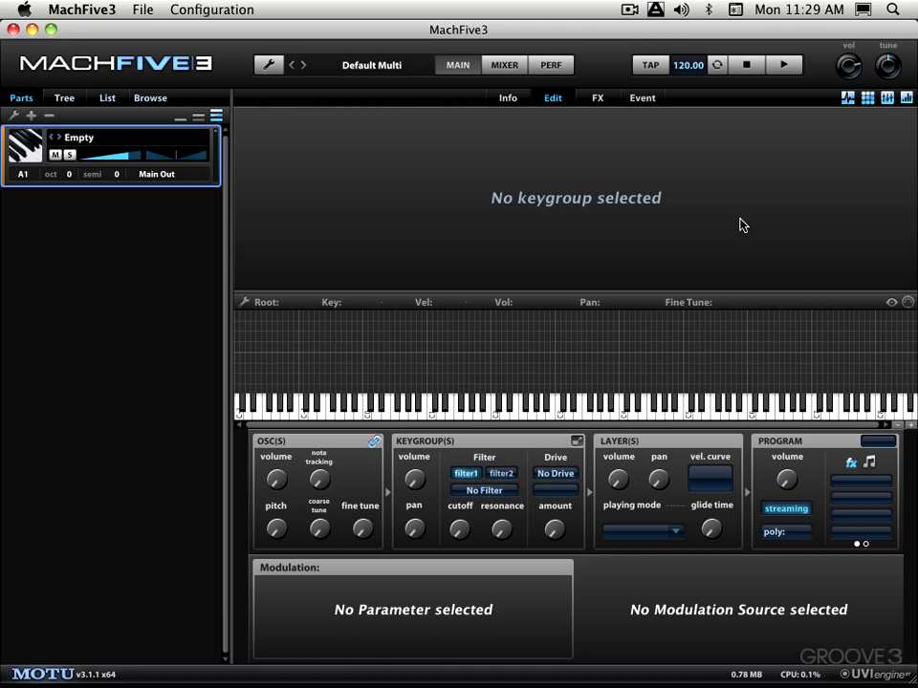
mouse_move(738, 232)
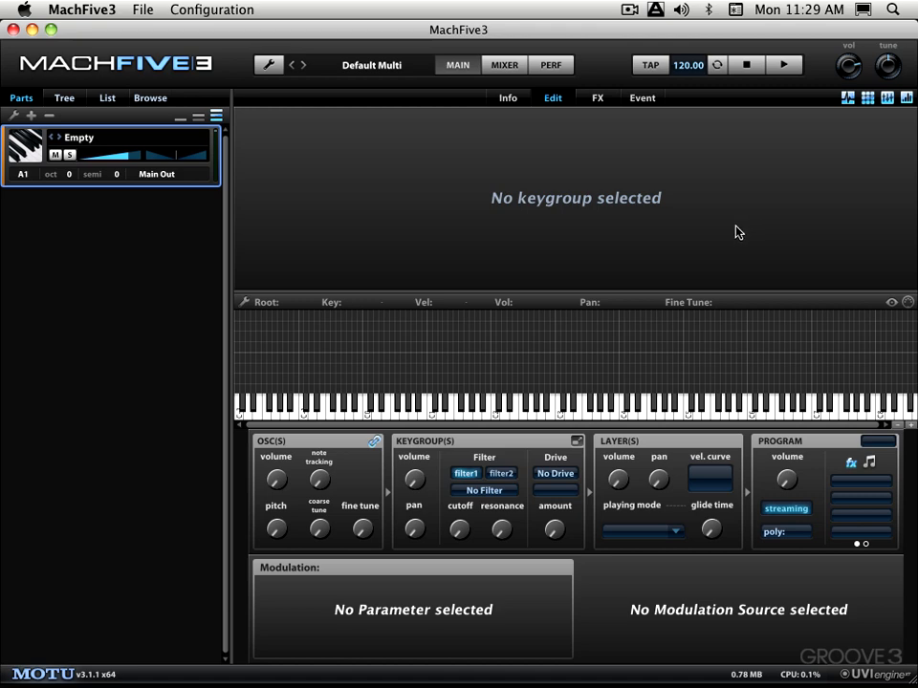
mouse_move(742, 209)
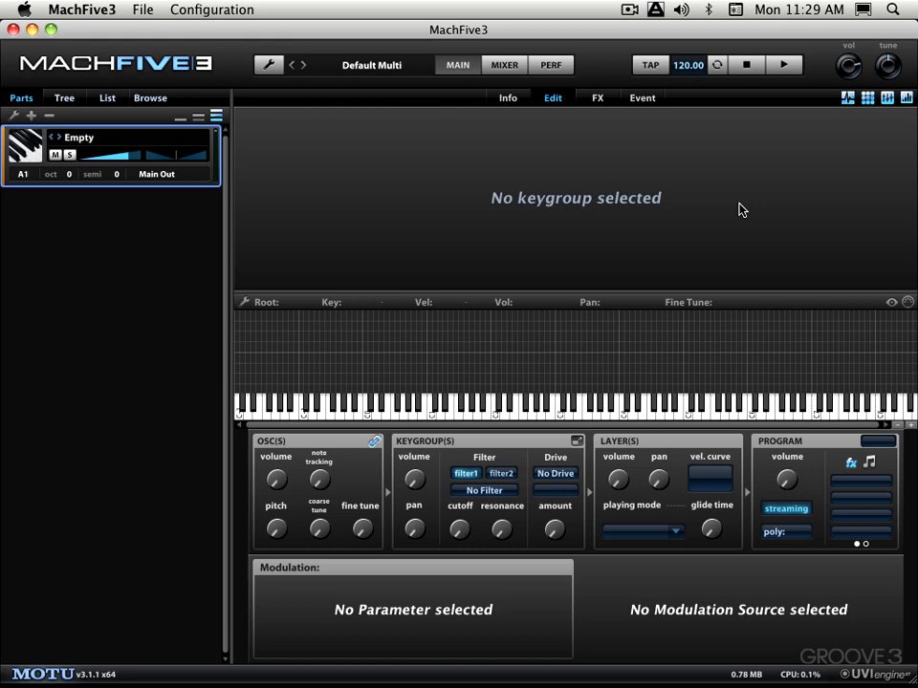
mouse_move(745, 219)
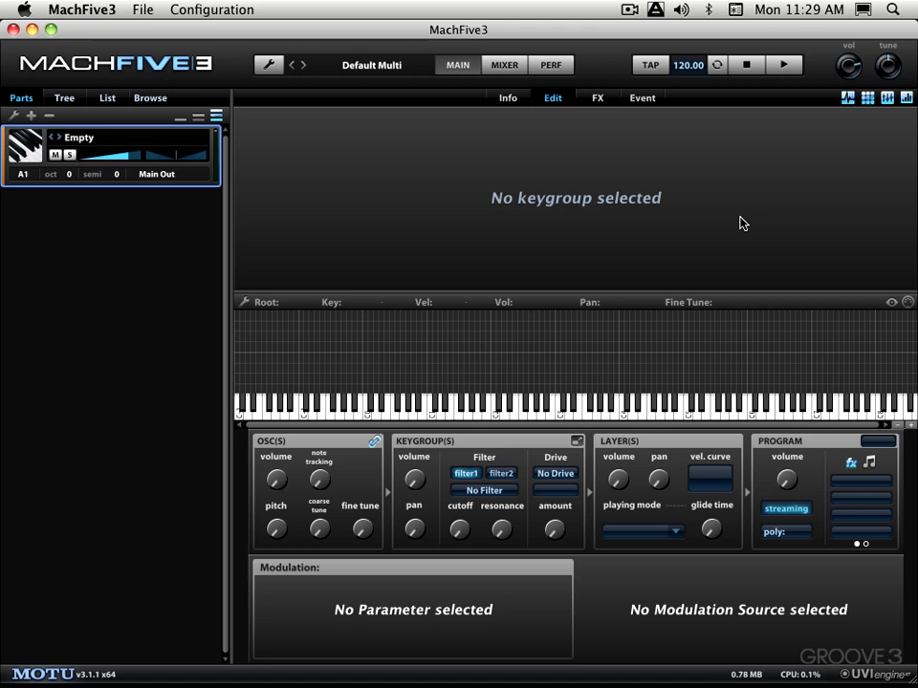
mouse_move(741, 223)
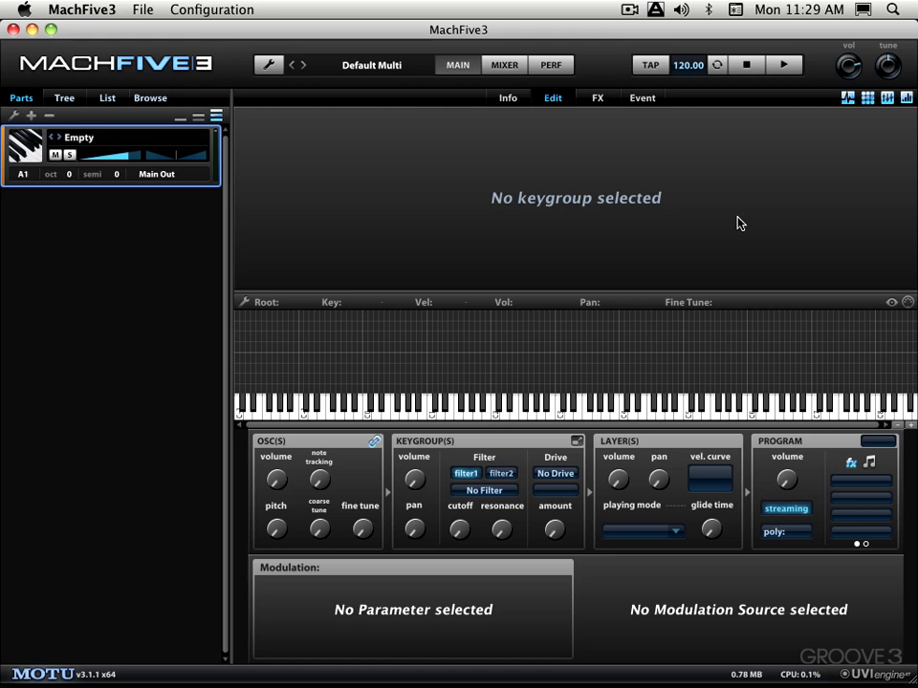
mouse_move(753, 211)
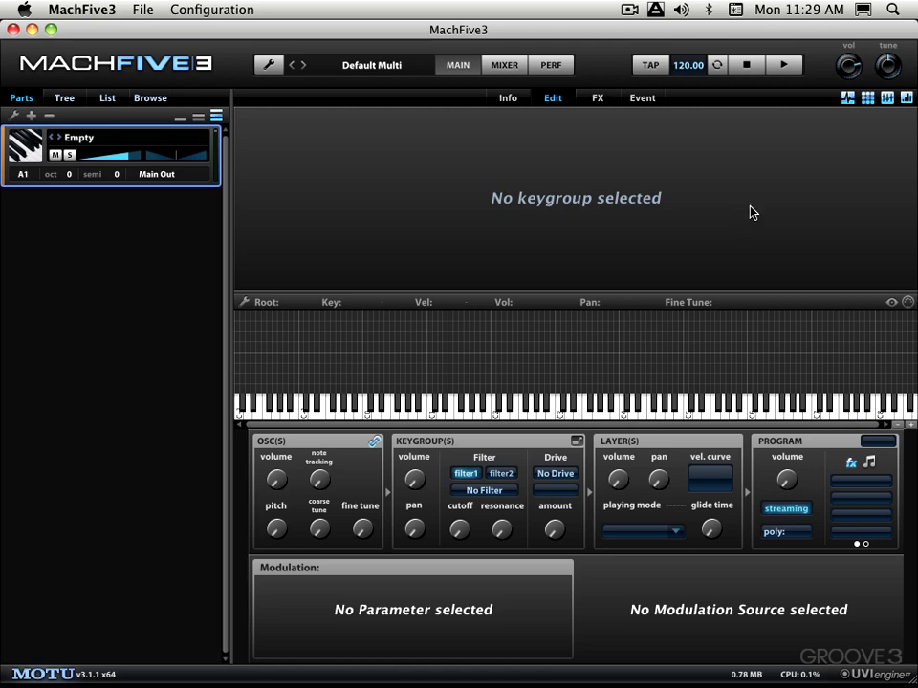
mouse_move(759, 211)
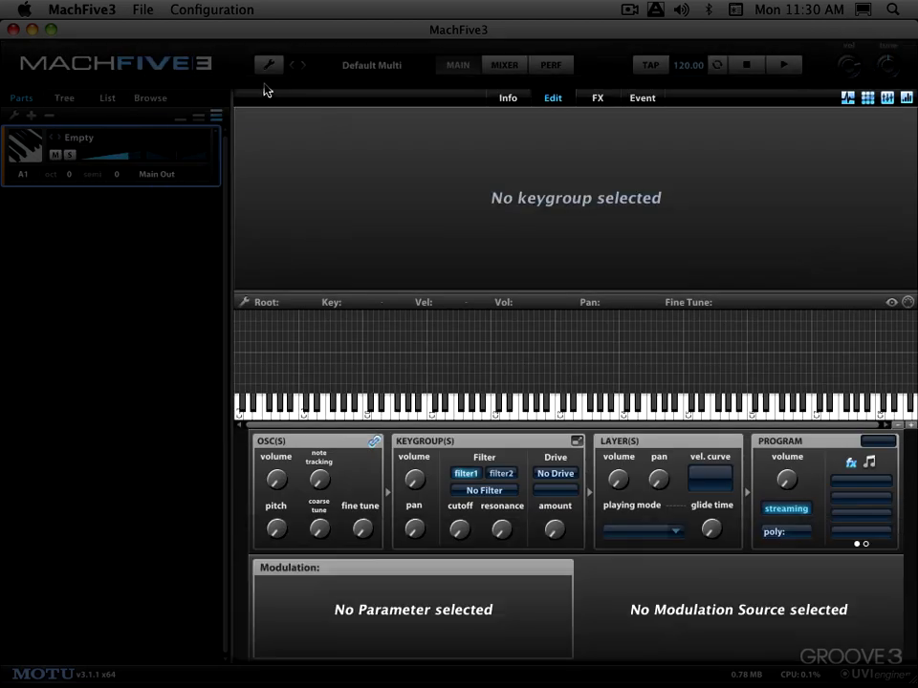
mouse_move(851, 294)
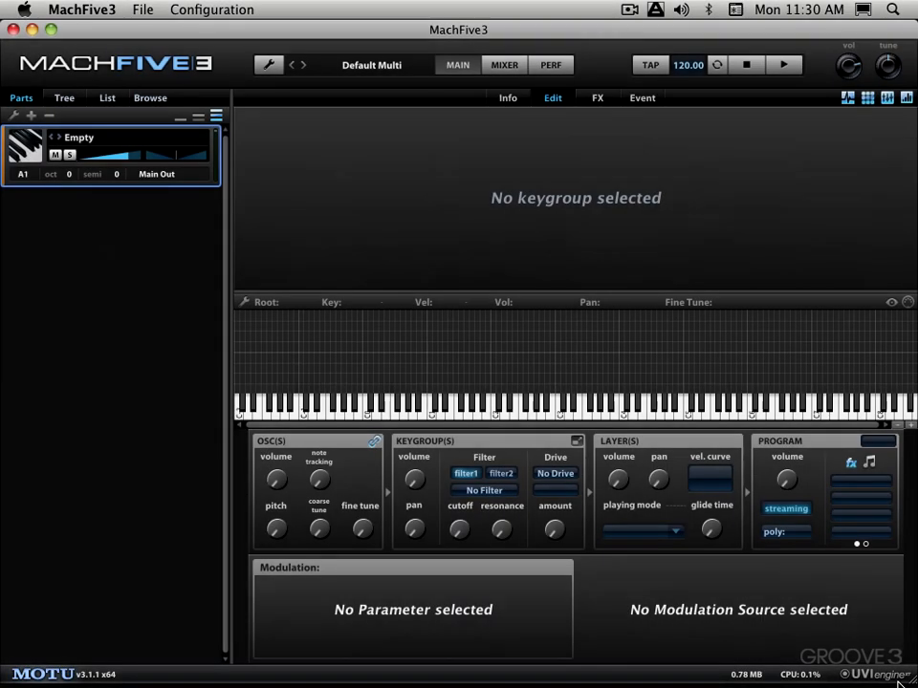
mouse_move(826, 620)
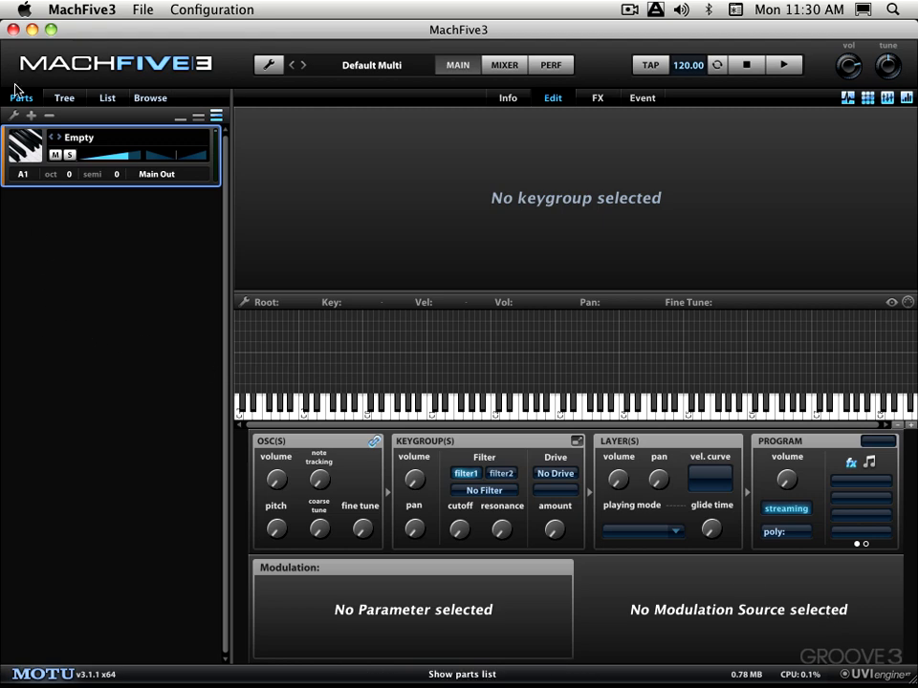
mouse_move(36, 106)
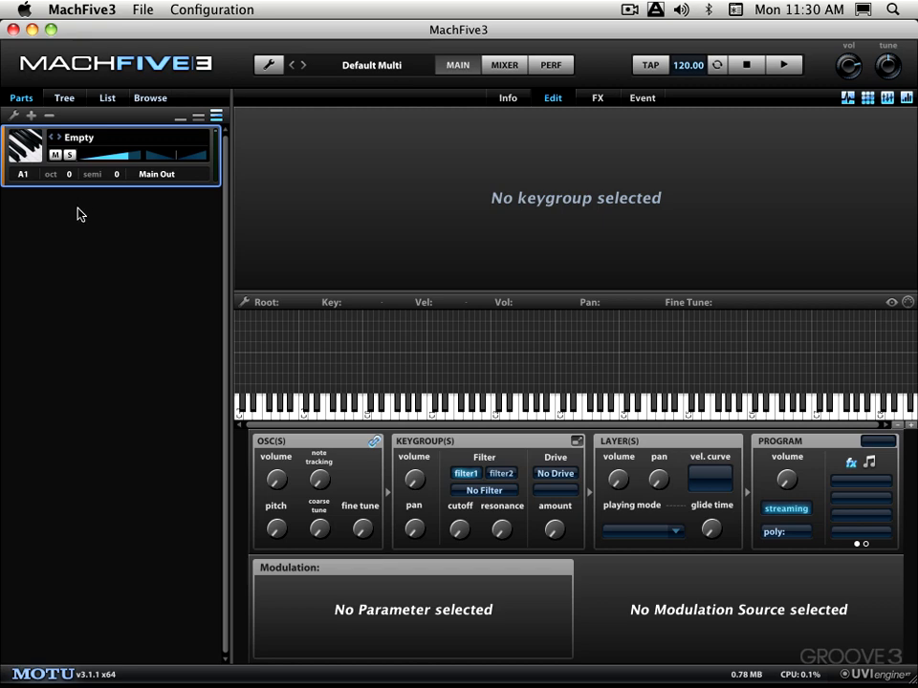
mouse_move(81, 227)
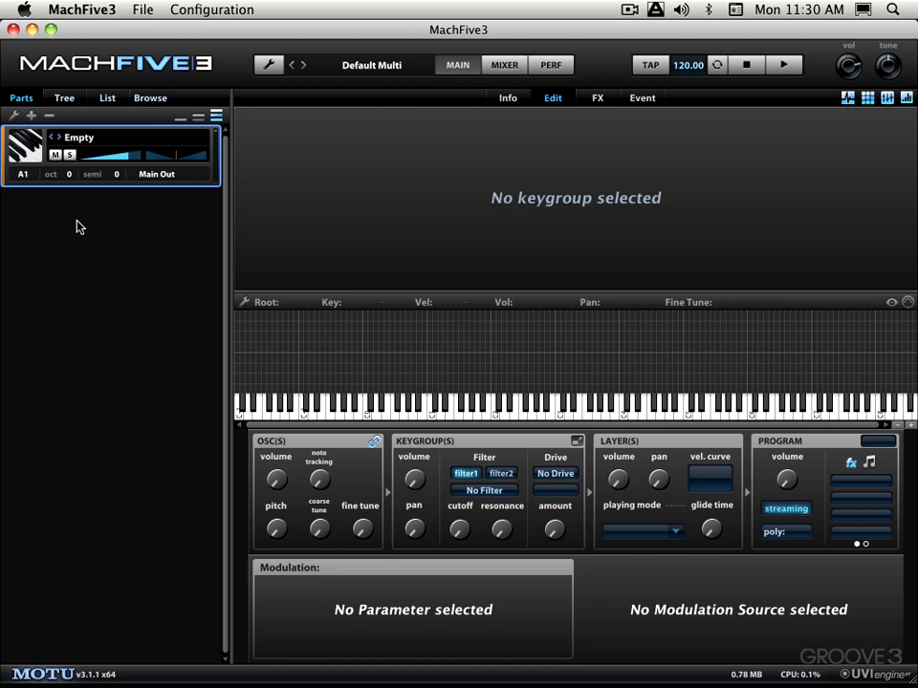
mouse_move(57, 268)
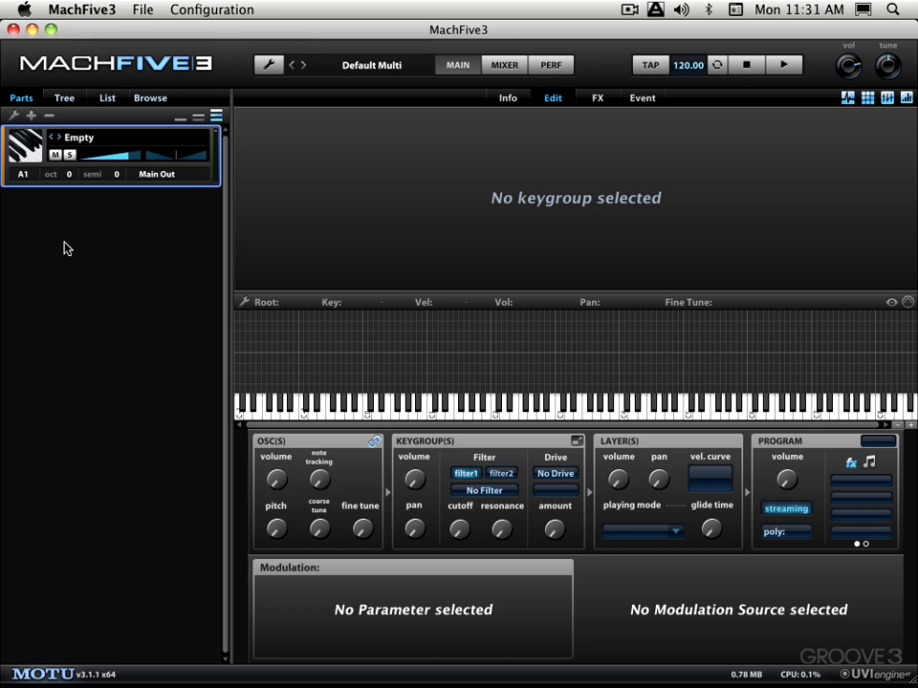
Step: Show Master and Part 1 in the Tree, then open Part 1's settings list page
left_click(64, 98)
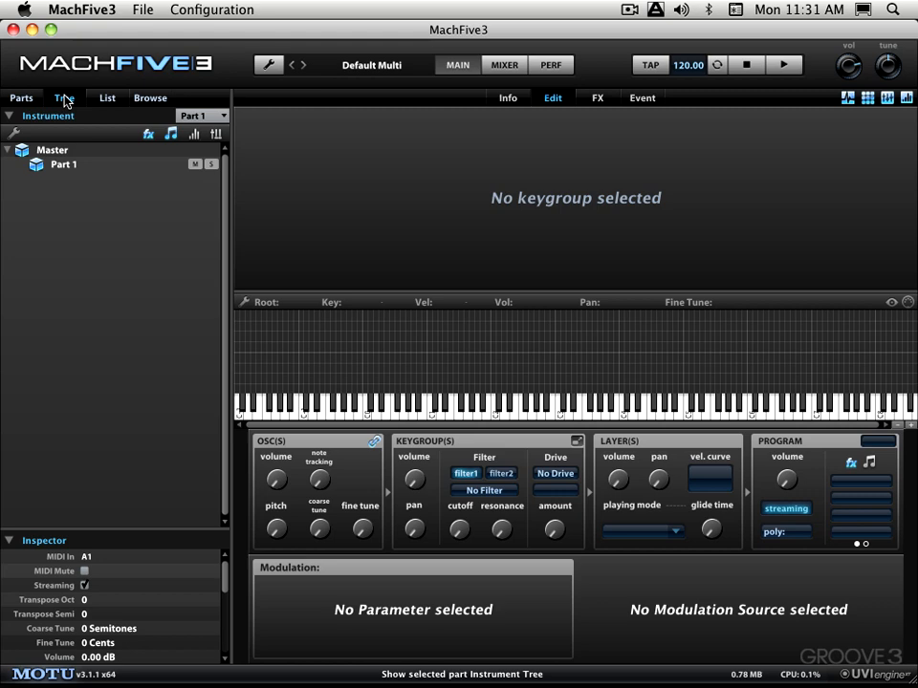
left_click(64, 97)
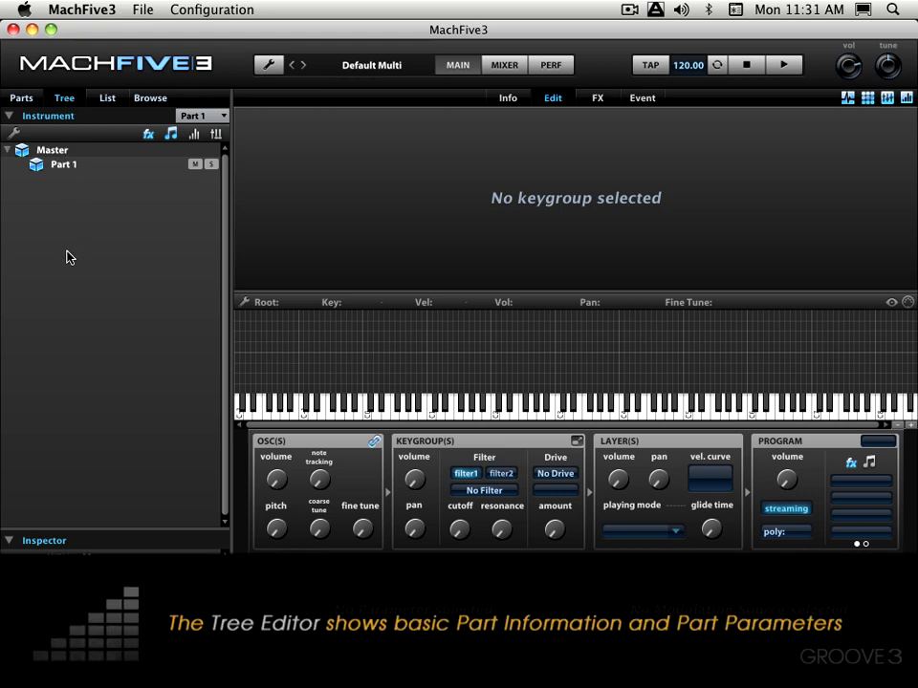
mouse_move(60, 268)
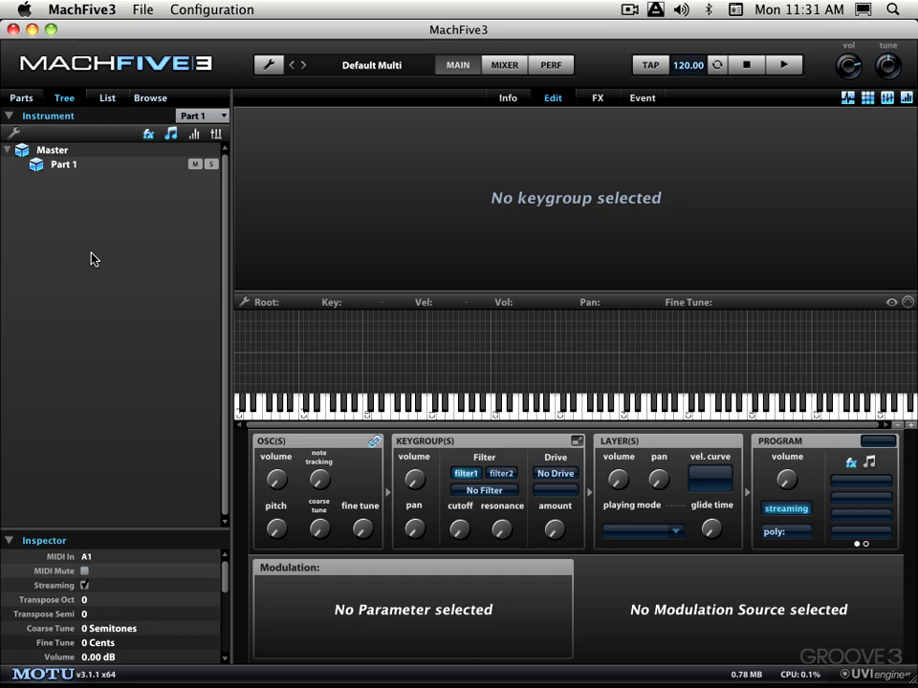
mouse_move(95, 252)
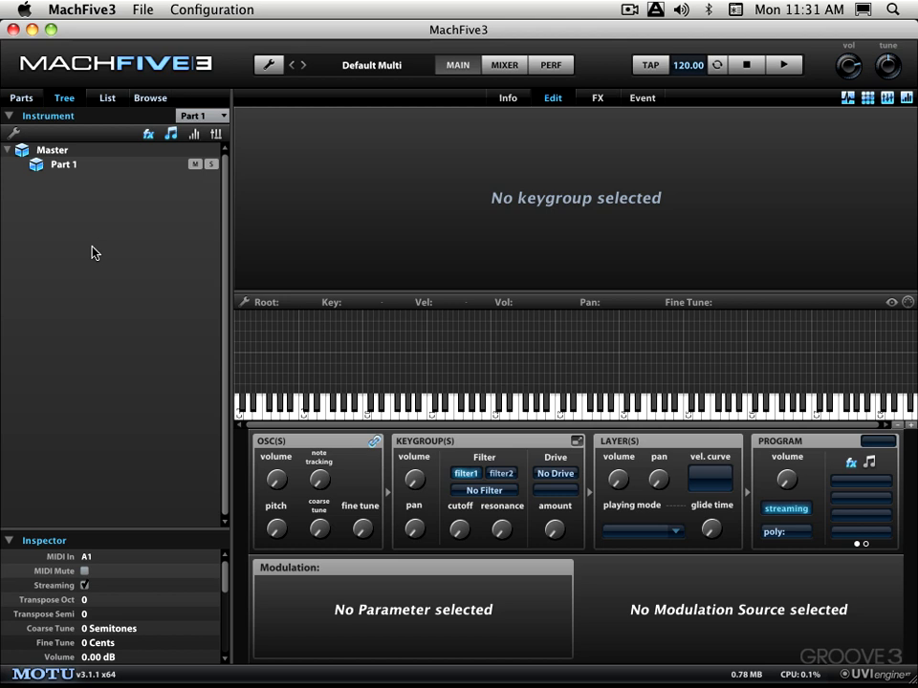
mouse_move(65, 98)
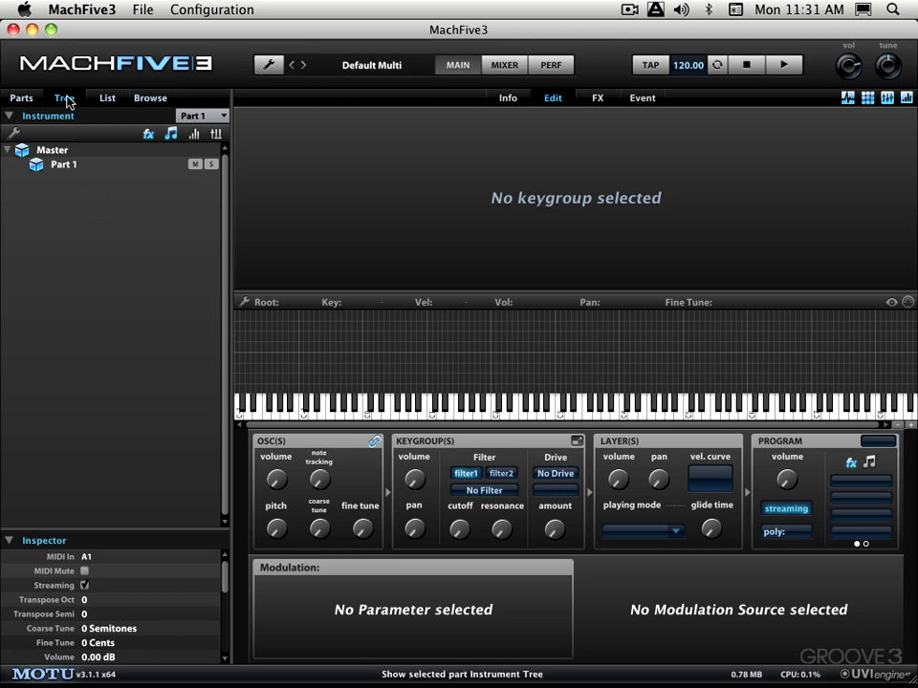
left_click(106, 98)
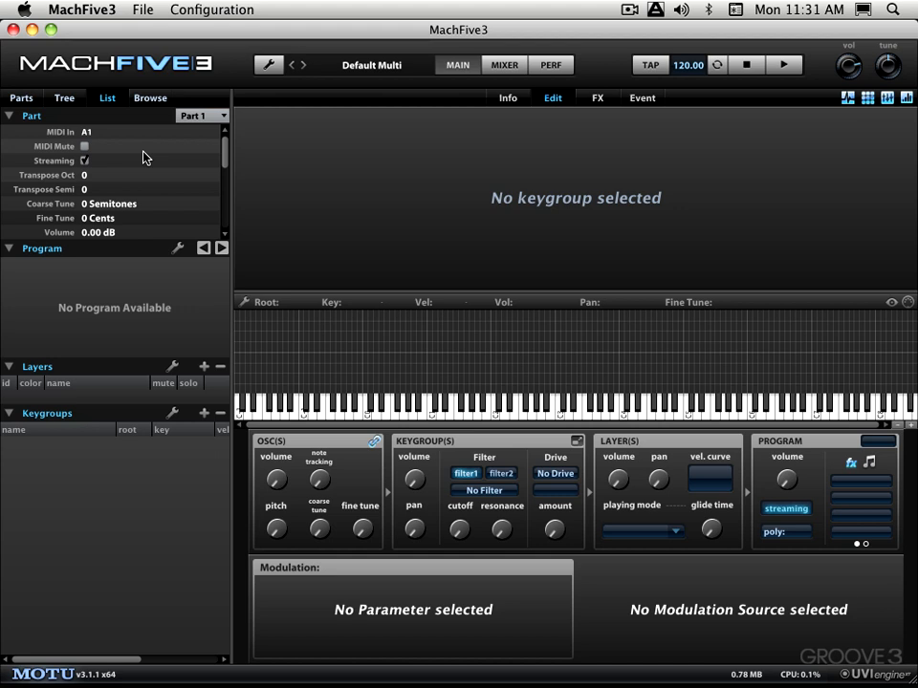
mouse_move(96, 131)
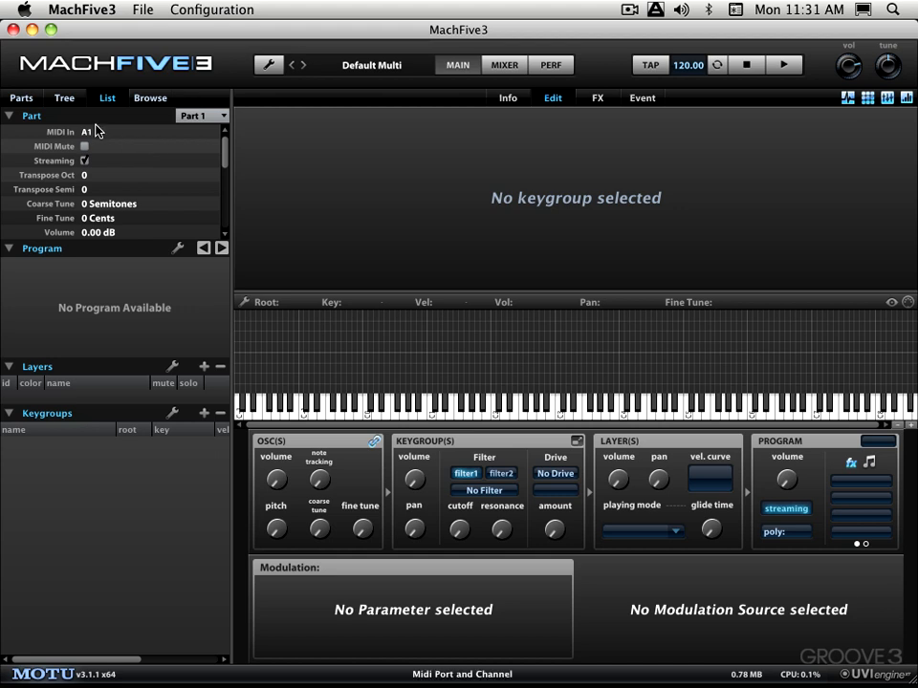
mouse_move(109, 218)
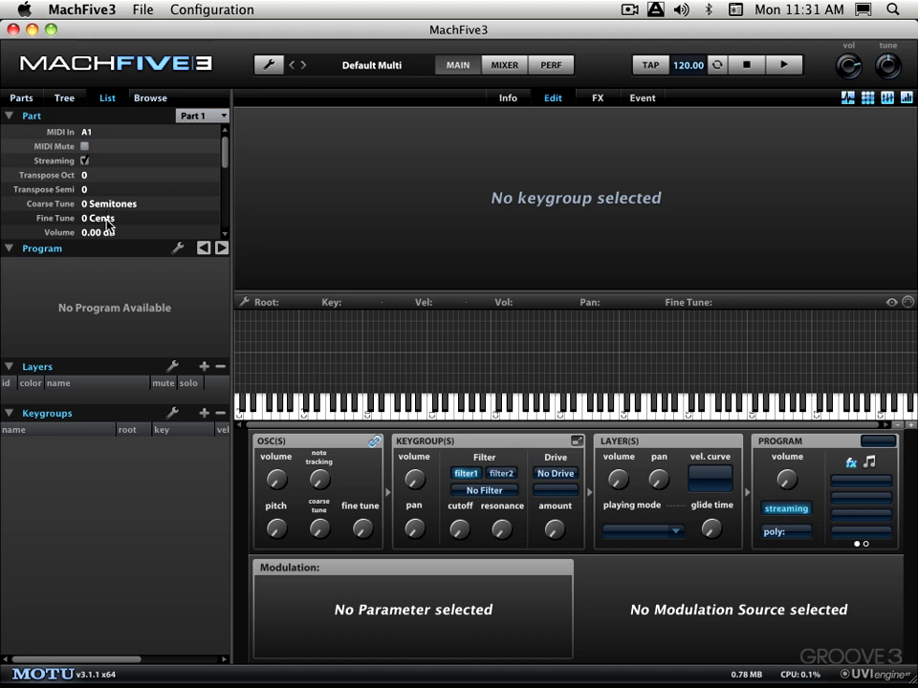
mouse_move(15, 143)
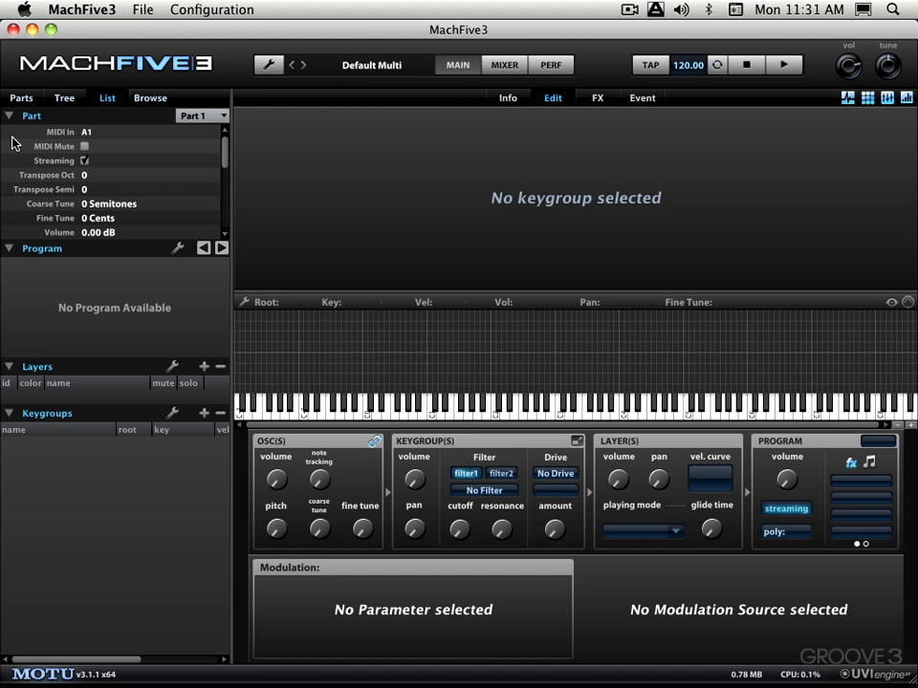
mouse_move(22, 370)
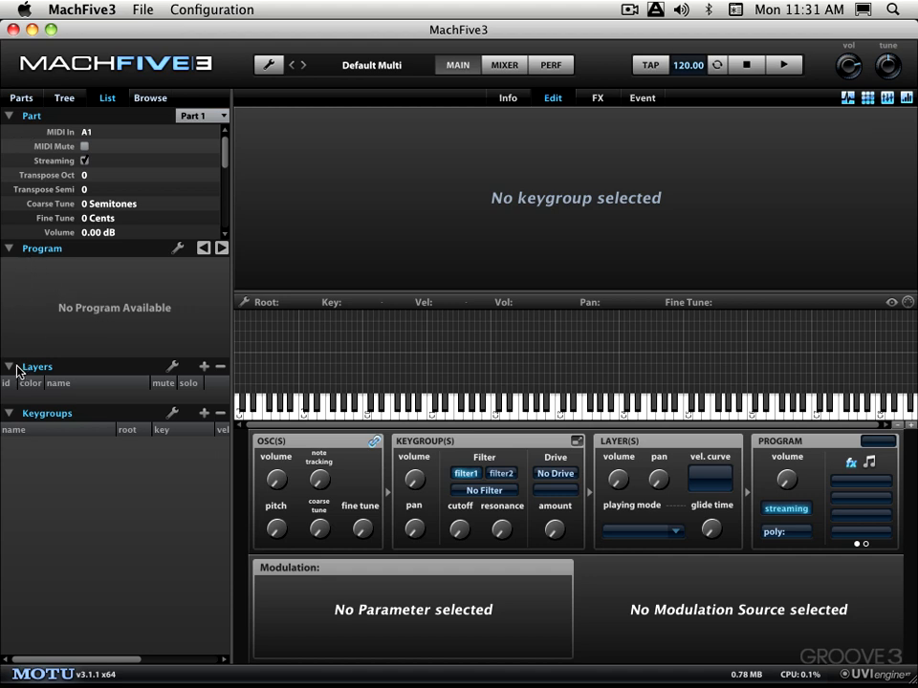
mouse_move(60, 324)
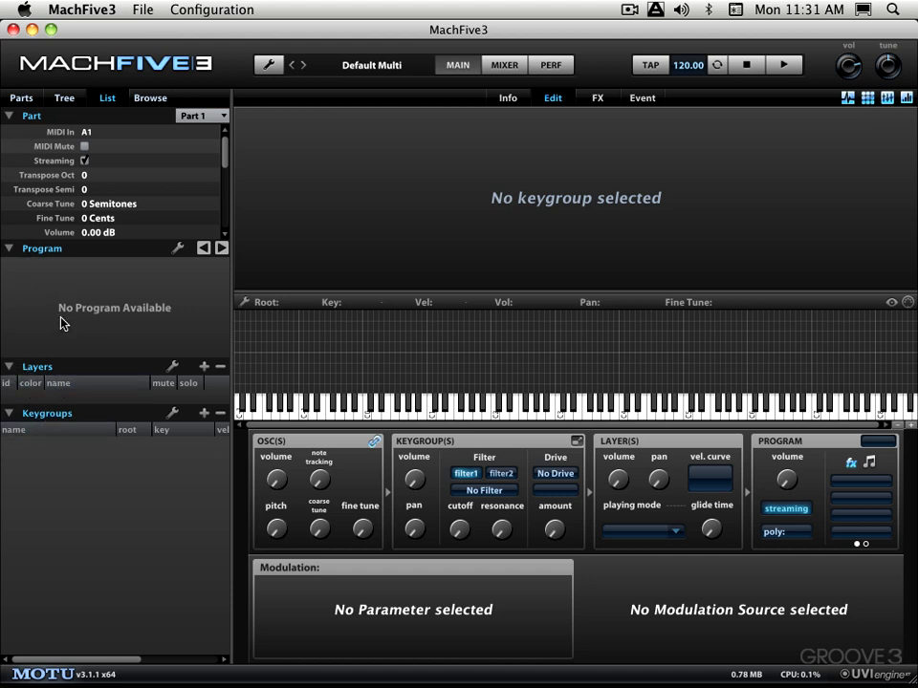
mouse_move(55, 269)
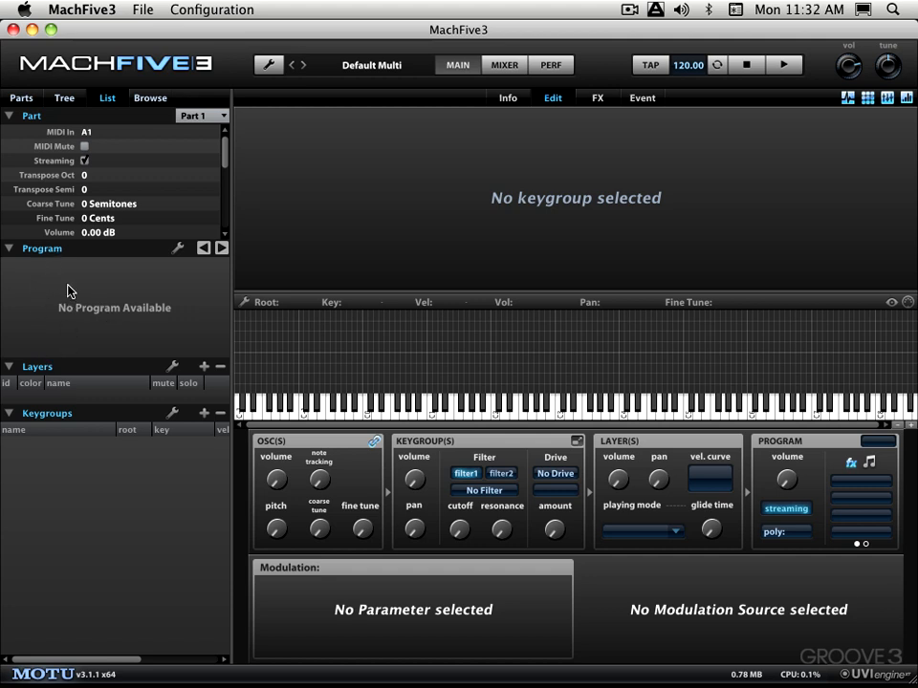
mouse_move(150, 98)
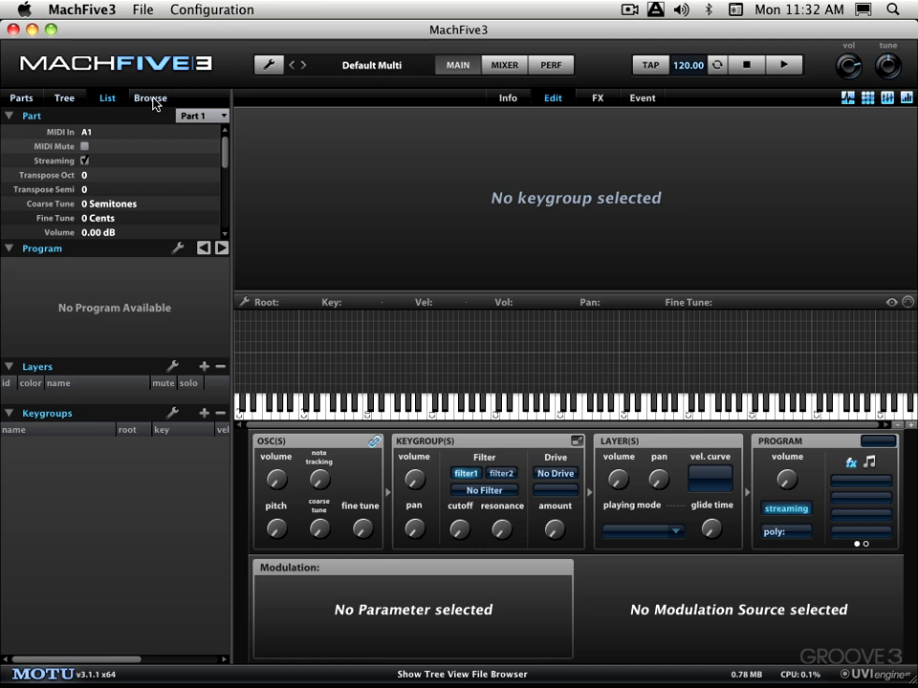
left_click(150, 97)
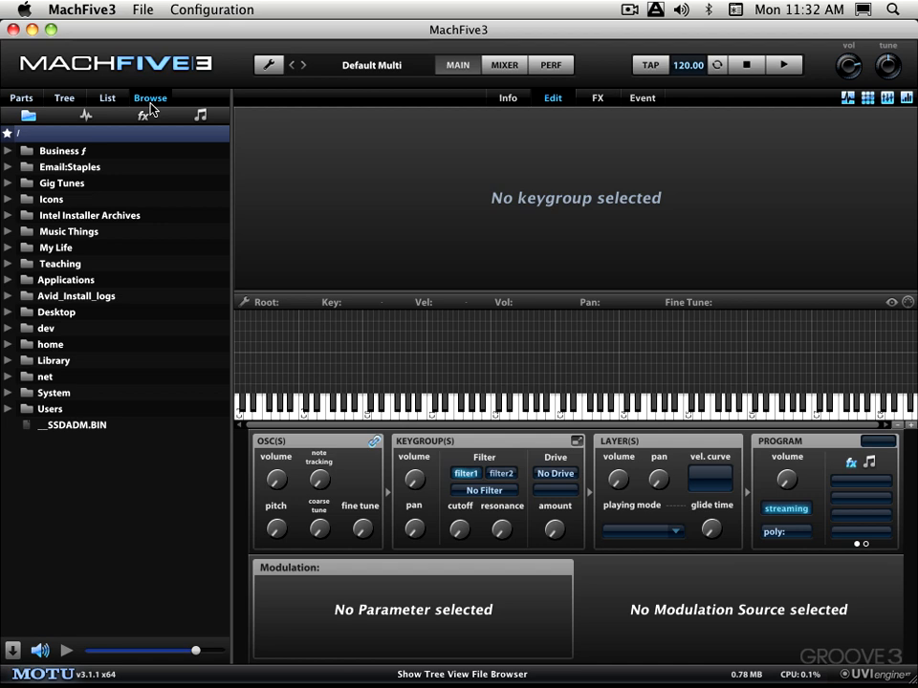
mouse_move(322, 165)
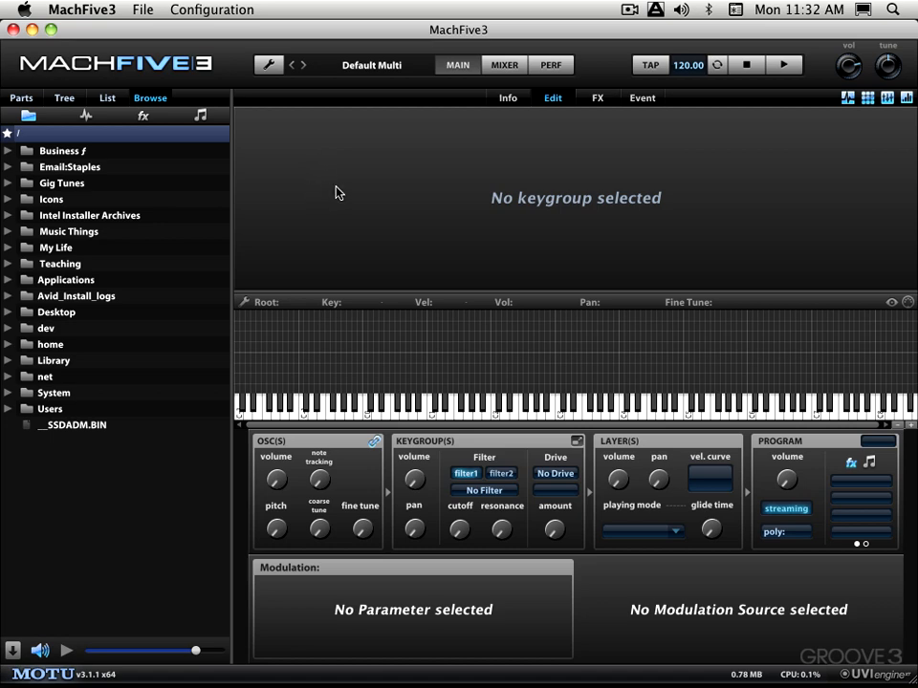
mouse_move(349, 185)
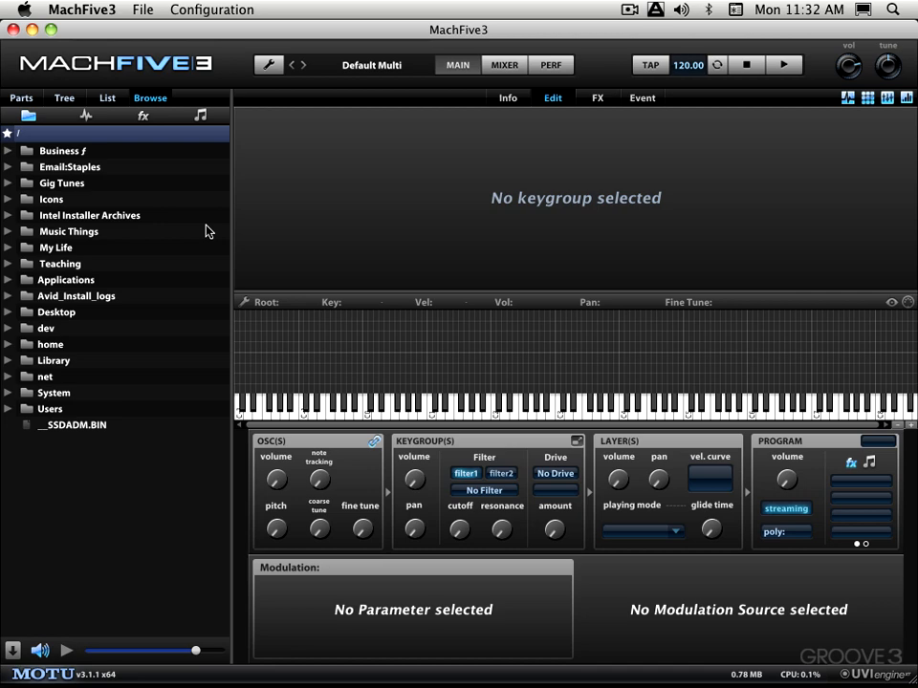
mouse_move(193, 214)
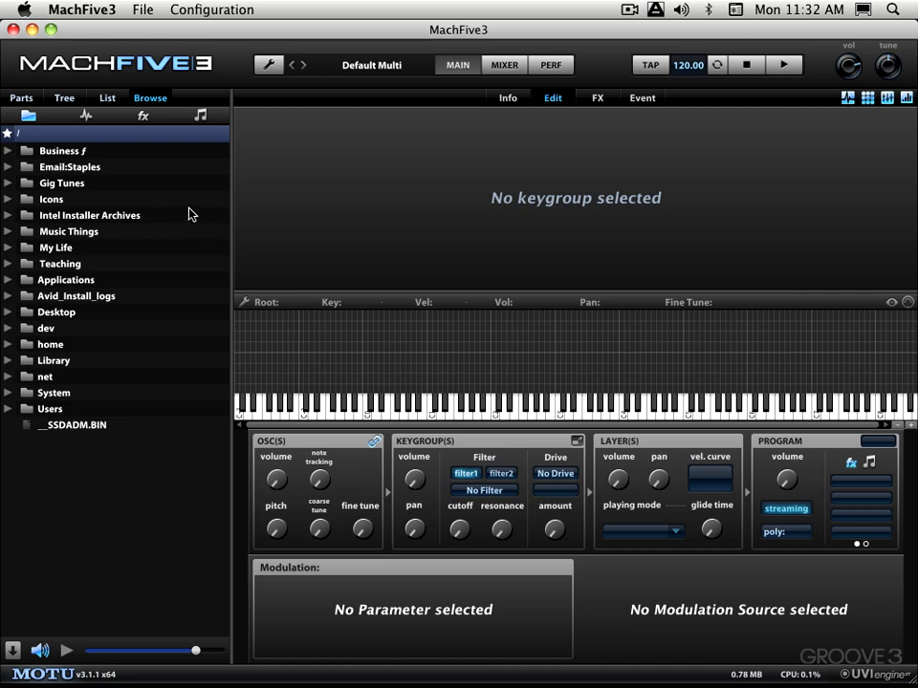
mouse_move(25, 85)
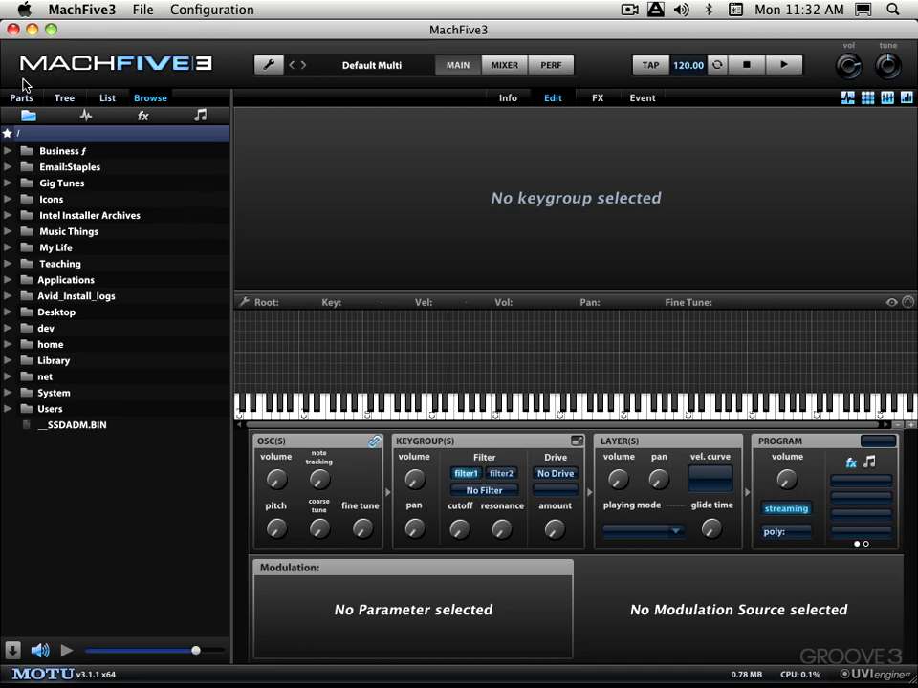
mouse_move(801, 81)
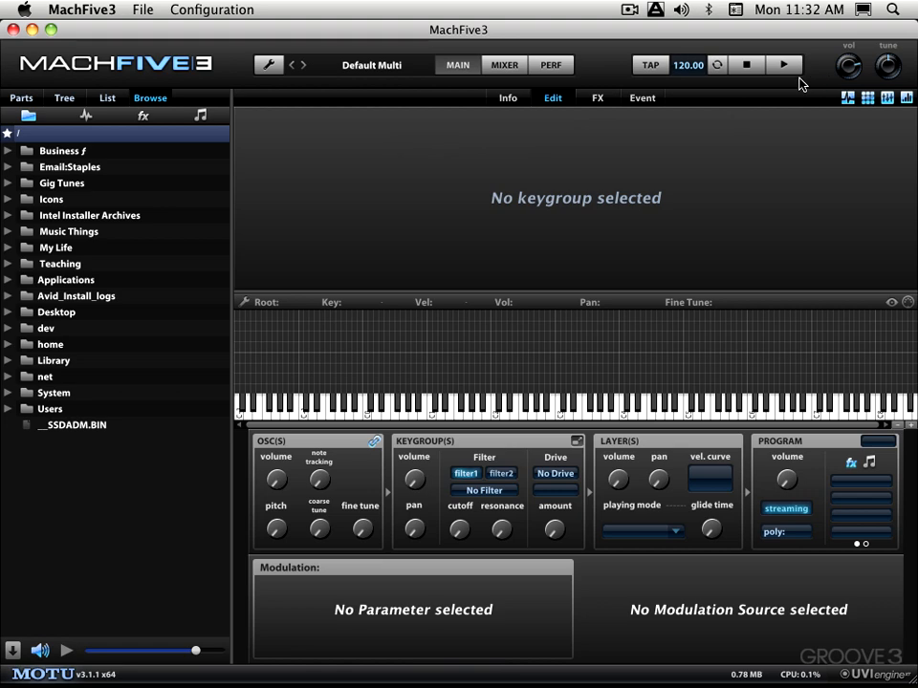
mouse_move(672, 97)
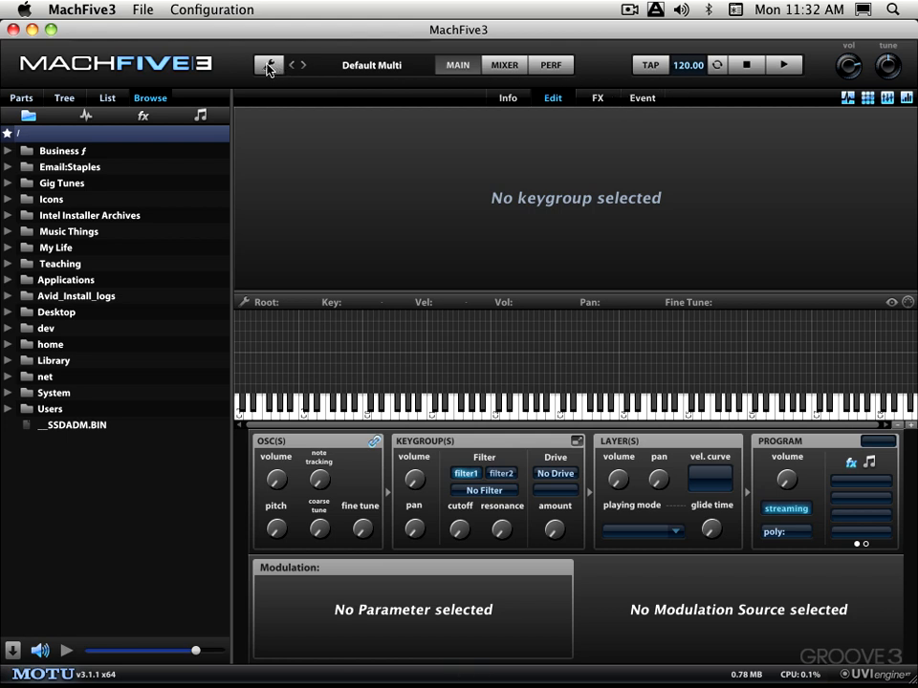
Step: Review the wrench menu's Multi/Program options and return to the single-part parts list
left_click(268, 65)
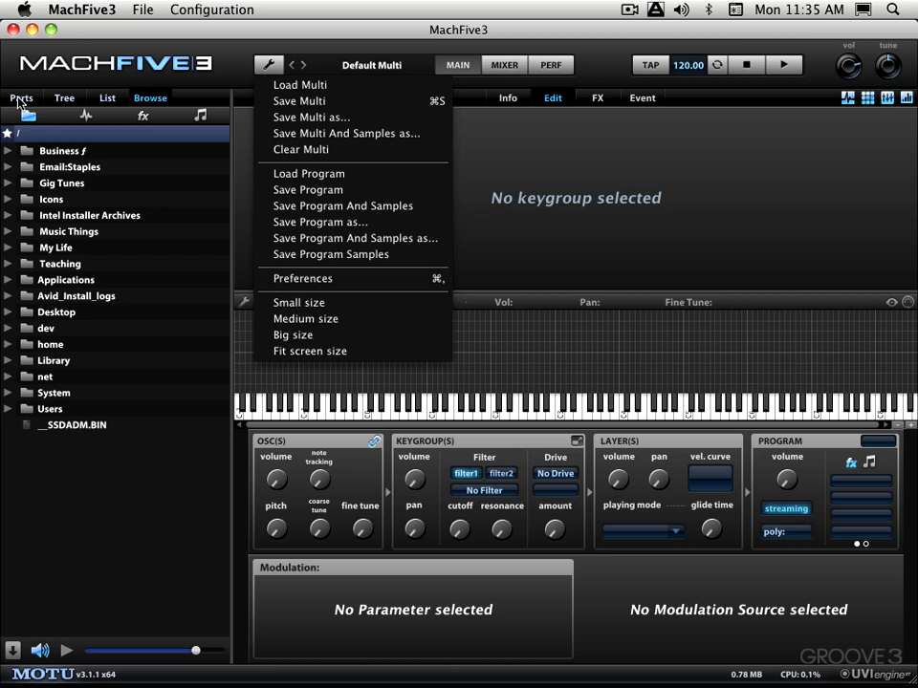
left_click(20, 97)
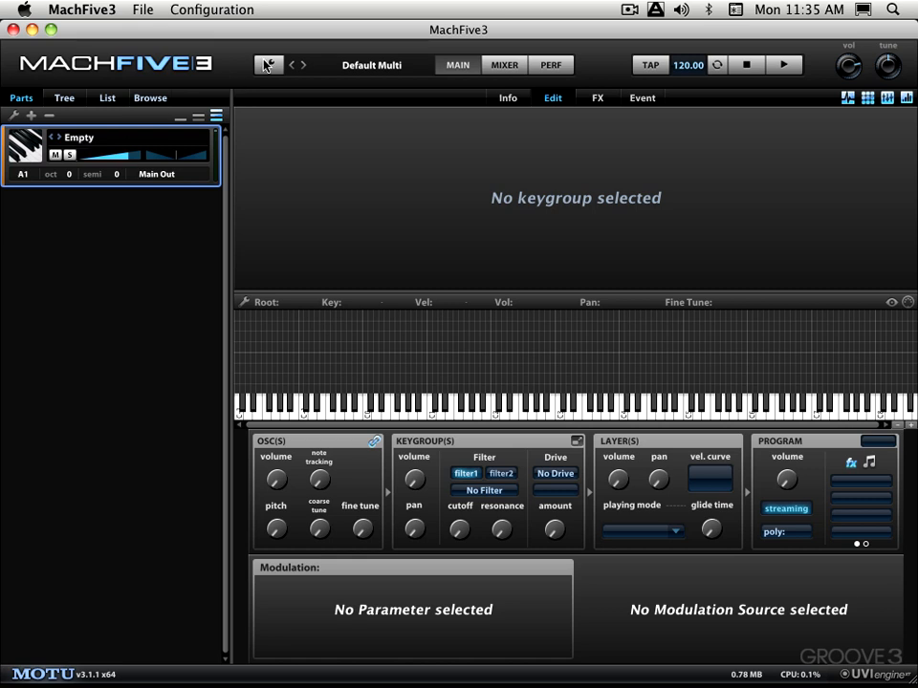
left_click(268, 65)
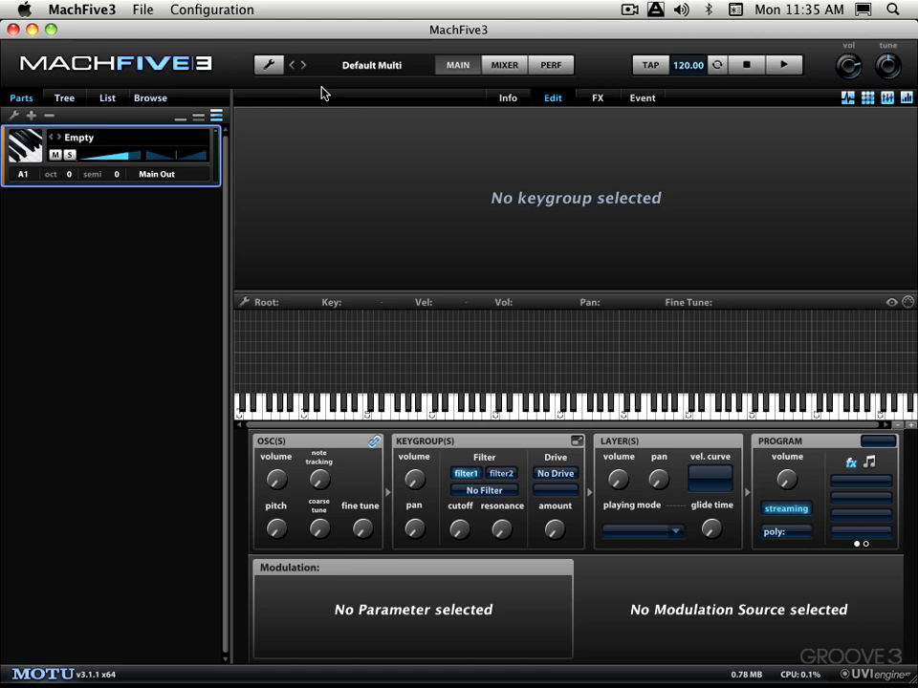
mouse_move(664, 221)
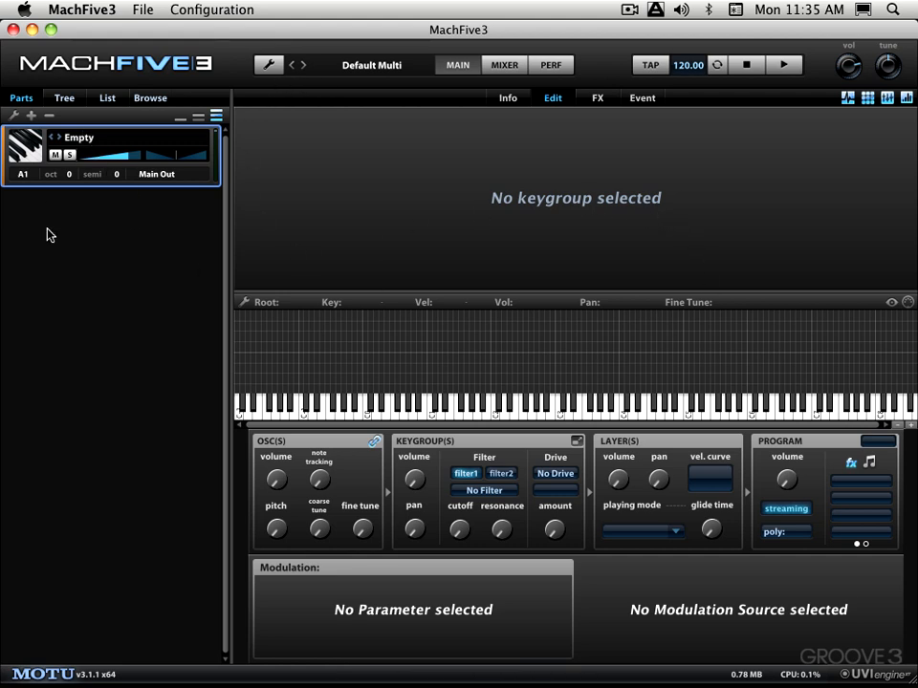
mouse_move(87, 440)
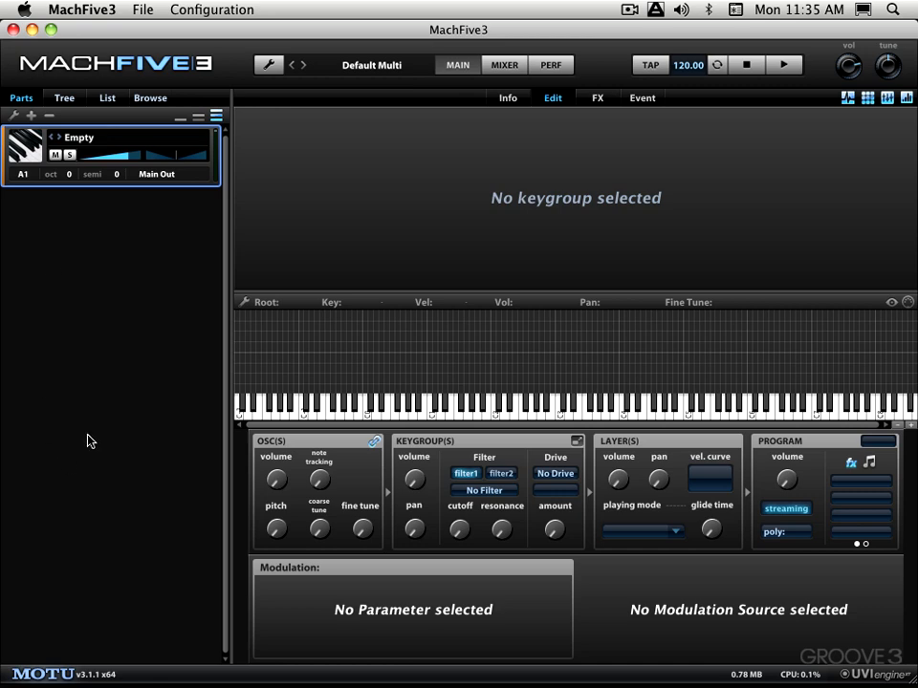
mouse_move(355, 74)
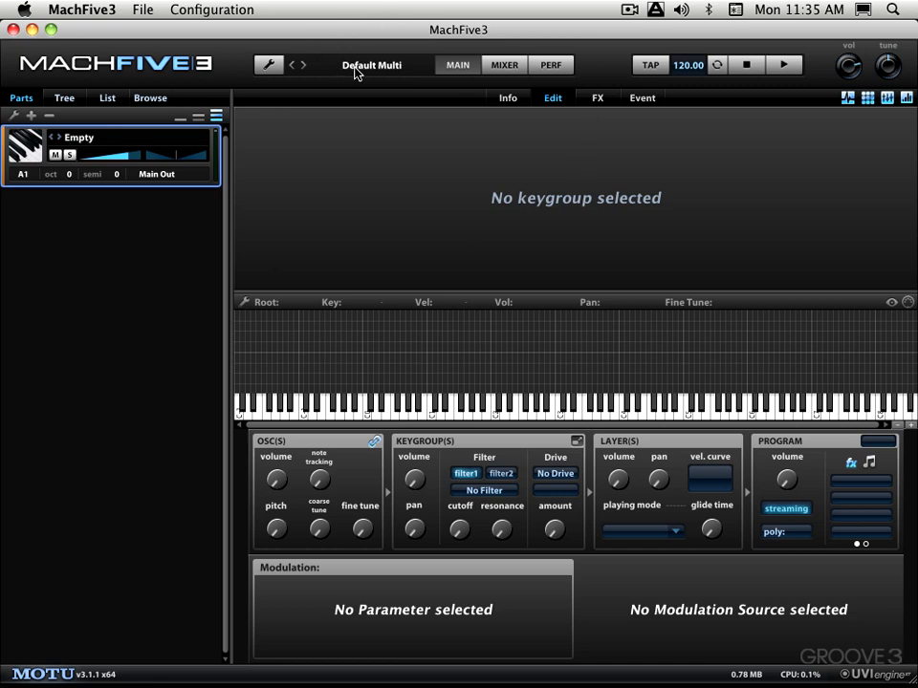
mouse_move(377, 74)
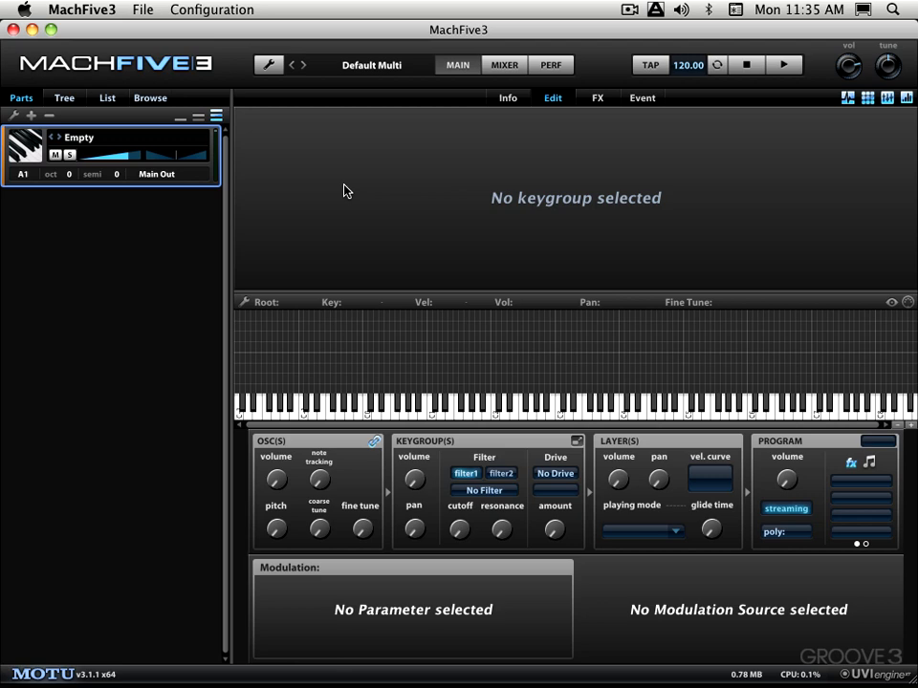
mouse_move(371, 72)
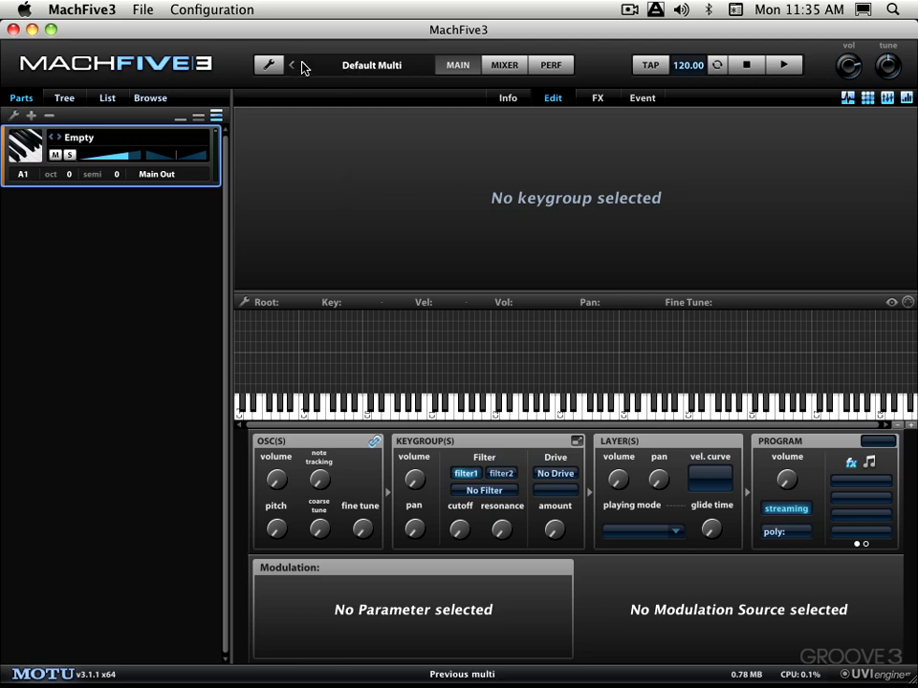
mouse_move(296, 67)
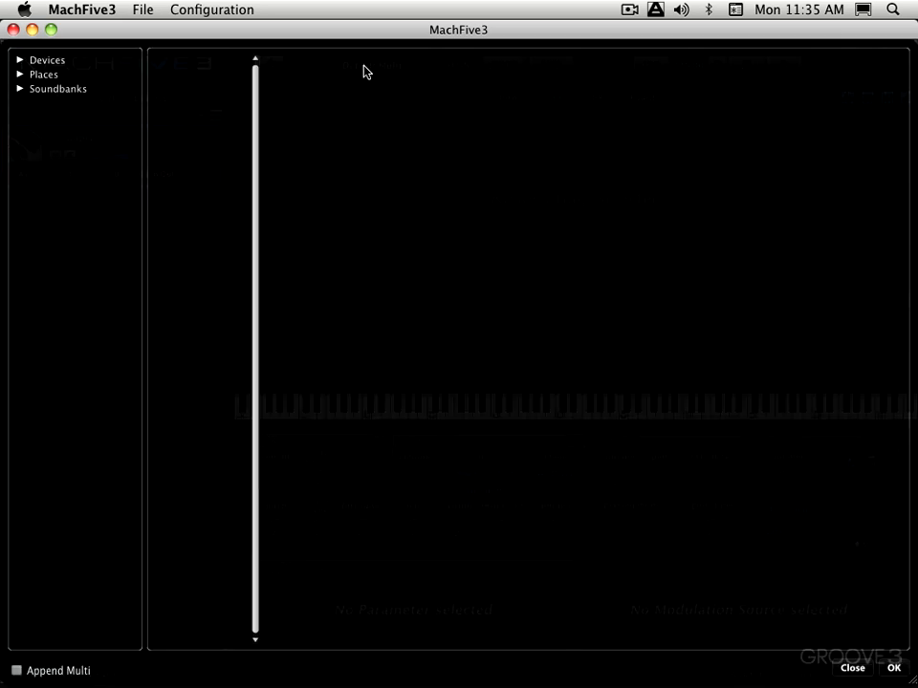
mouse_move(896, 651)
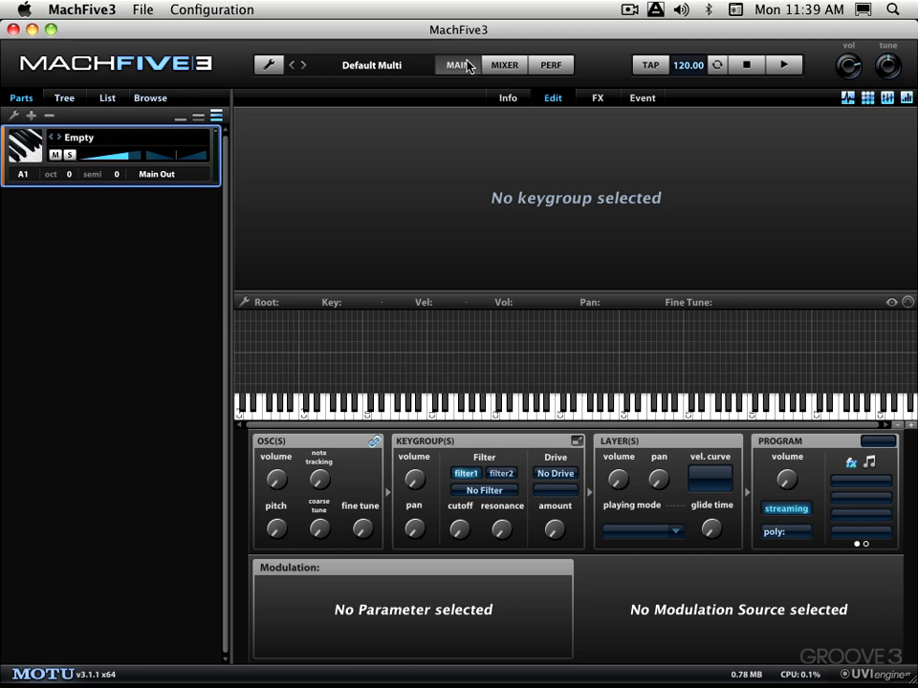
mouse_move(554, 73)
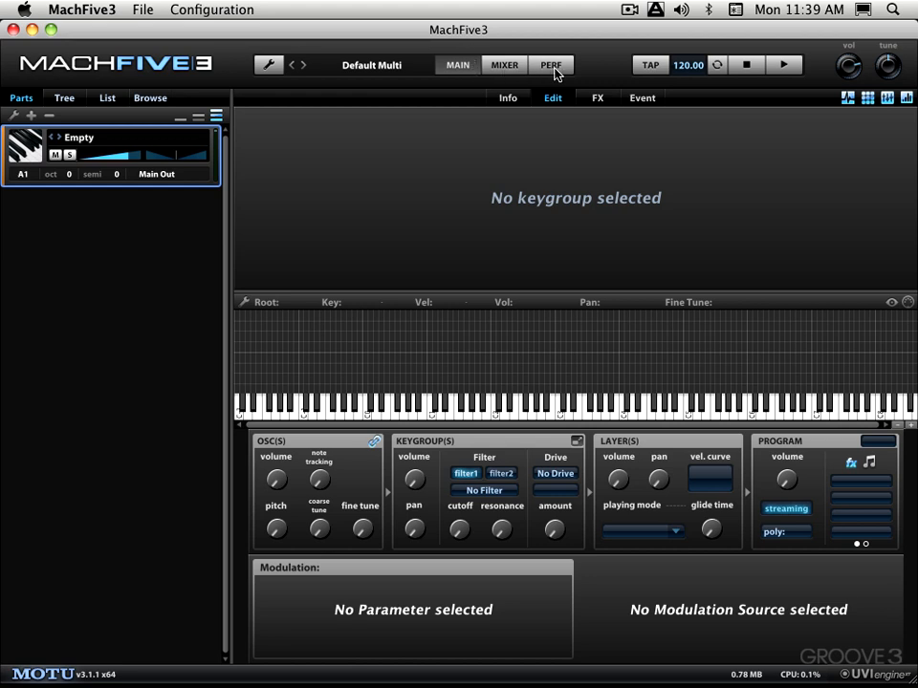
Step: Return to the main Info page and add a second empty part, A2
left_click(457, 65)
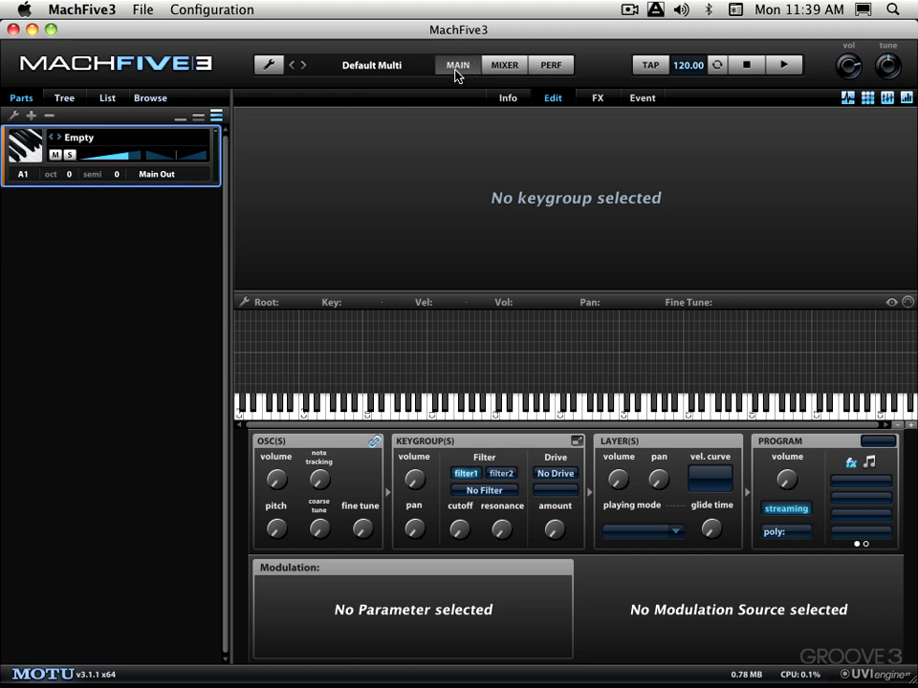
mouse_move(502, 99)
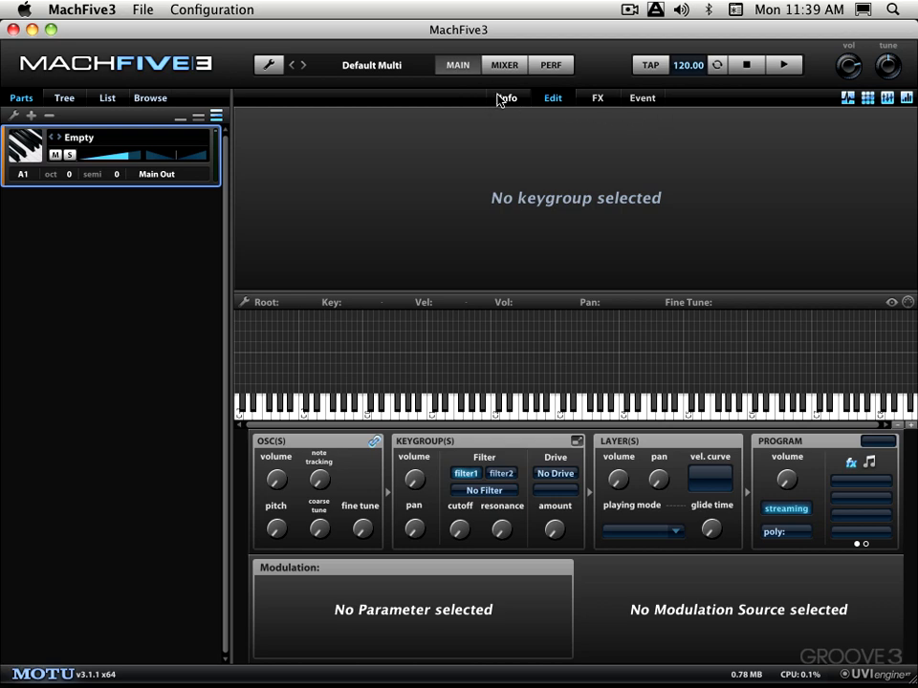
left_click(507, 97)
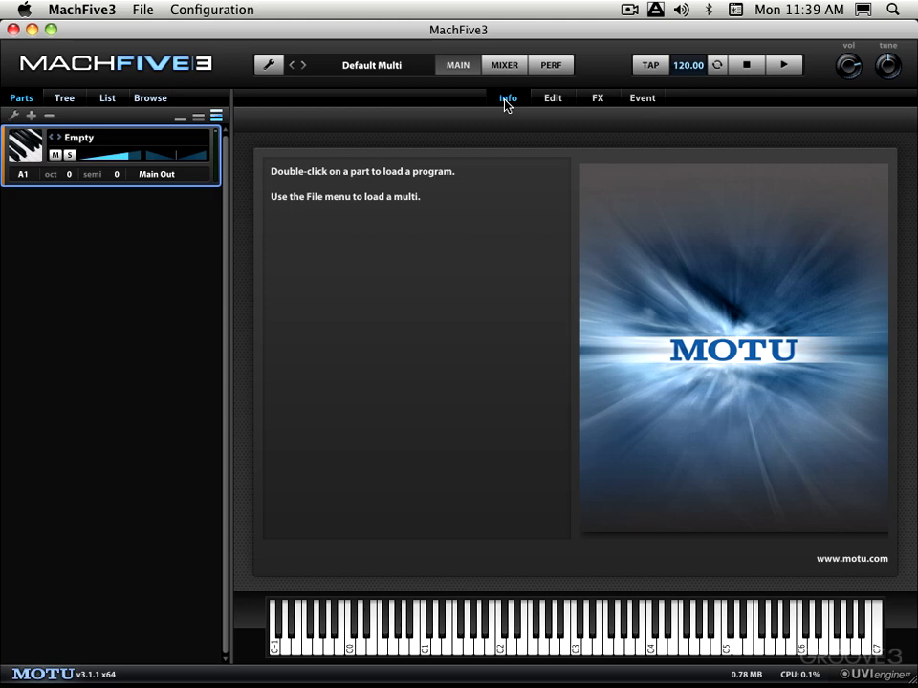
mouse_move(84, 61)
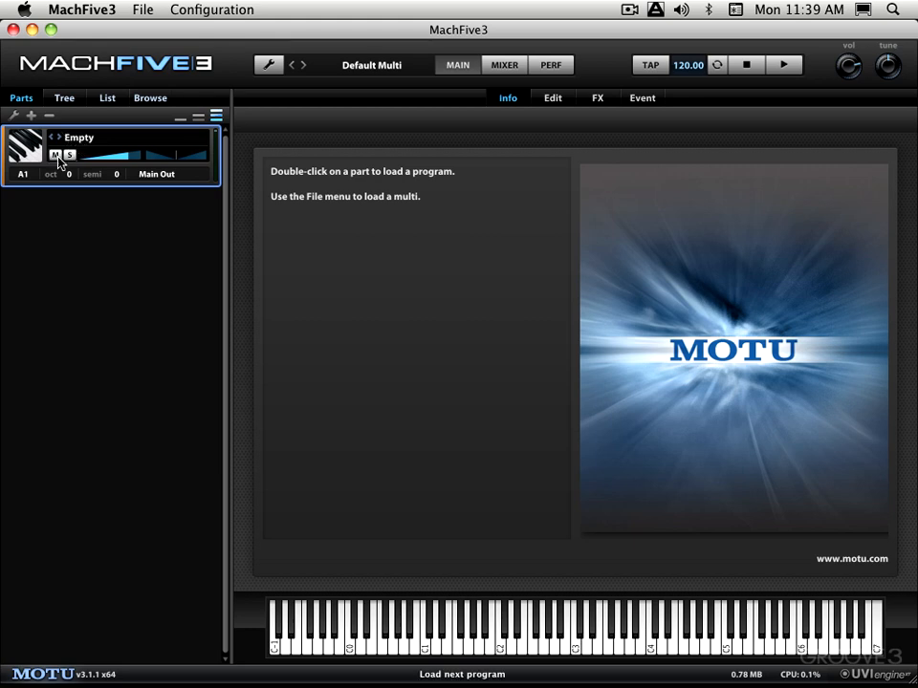
left_click(31, 115)
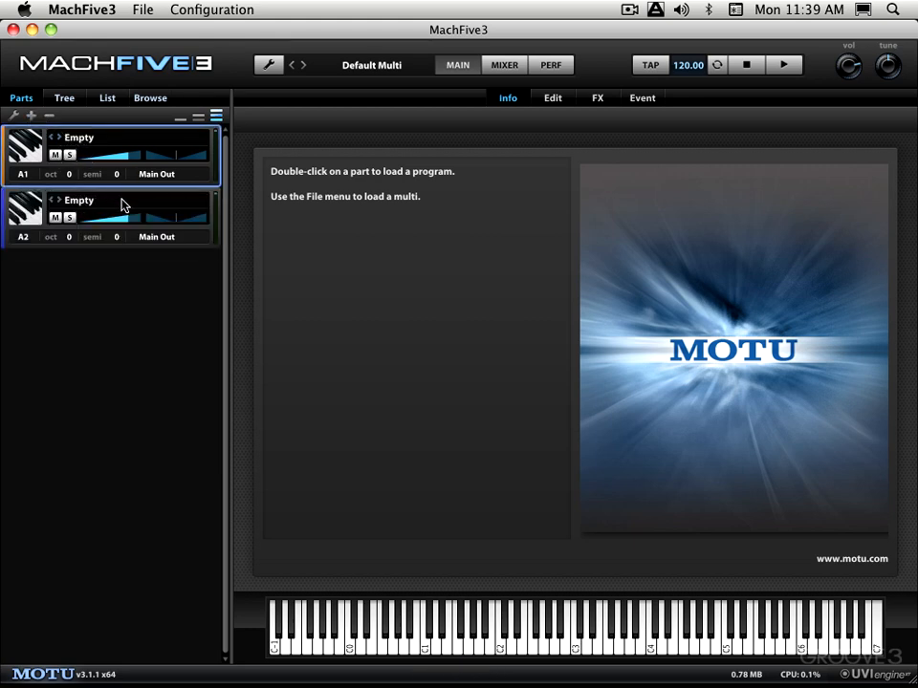
Step: Toggle the first part's solo on and off, and keep A2 routed to Main Out
left_click(71, 155)
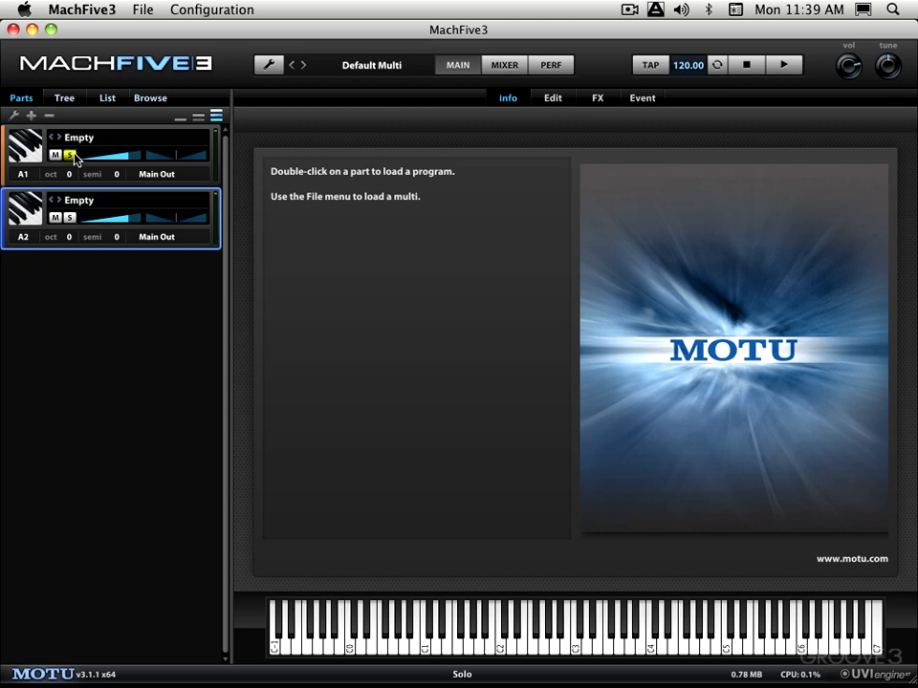
left_click(29, 144)
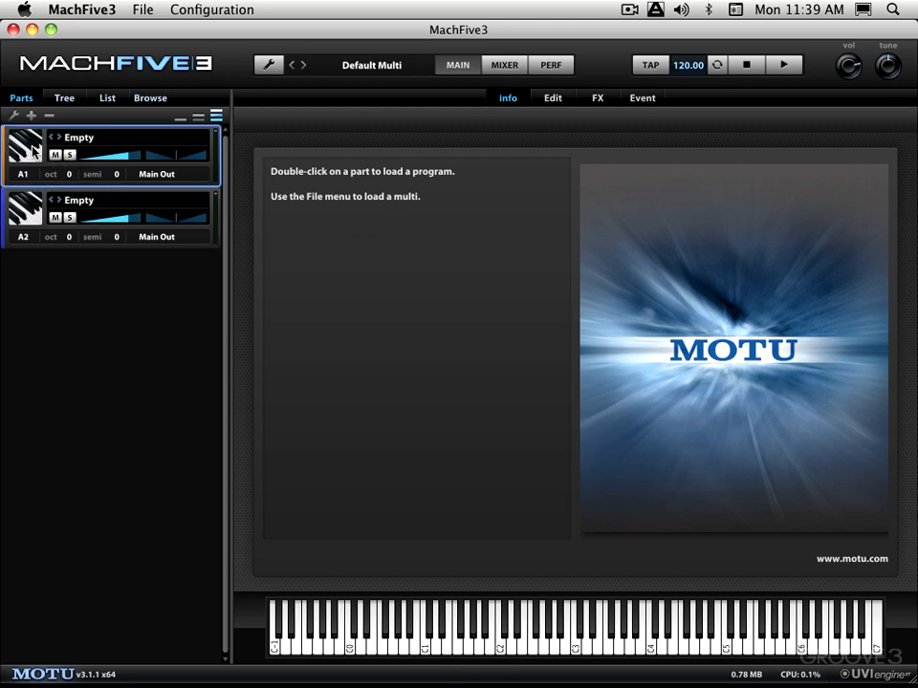
left_click(156, 236)
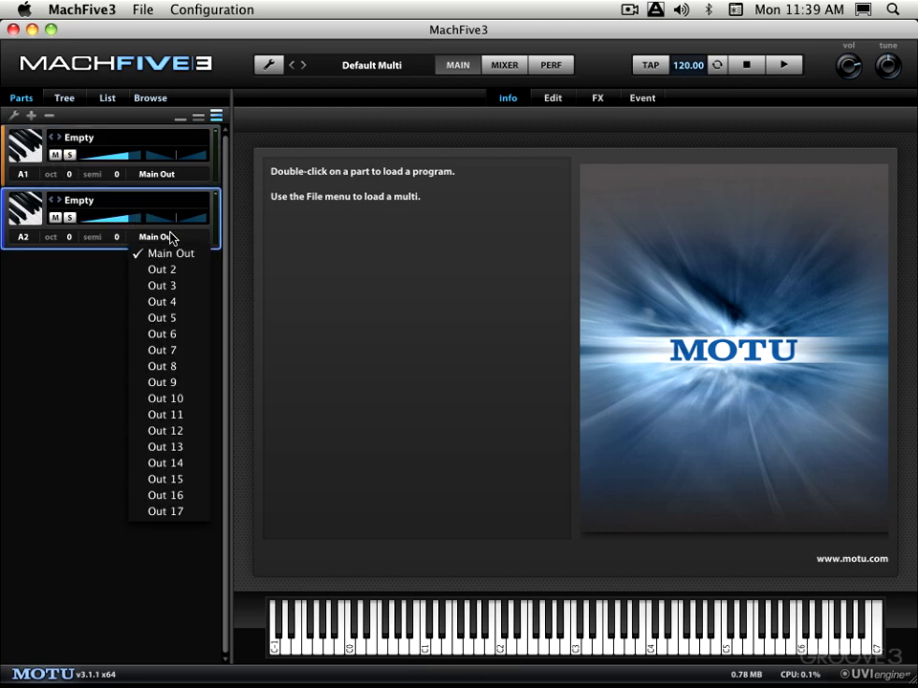
left_click(173, 254)
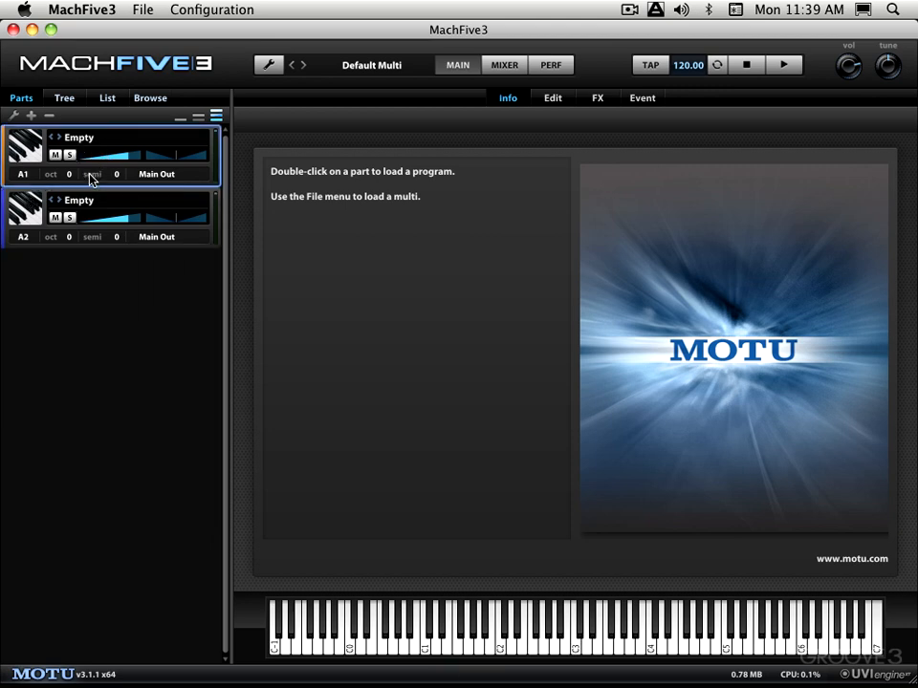
left_click(86, 205)
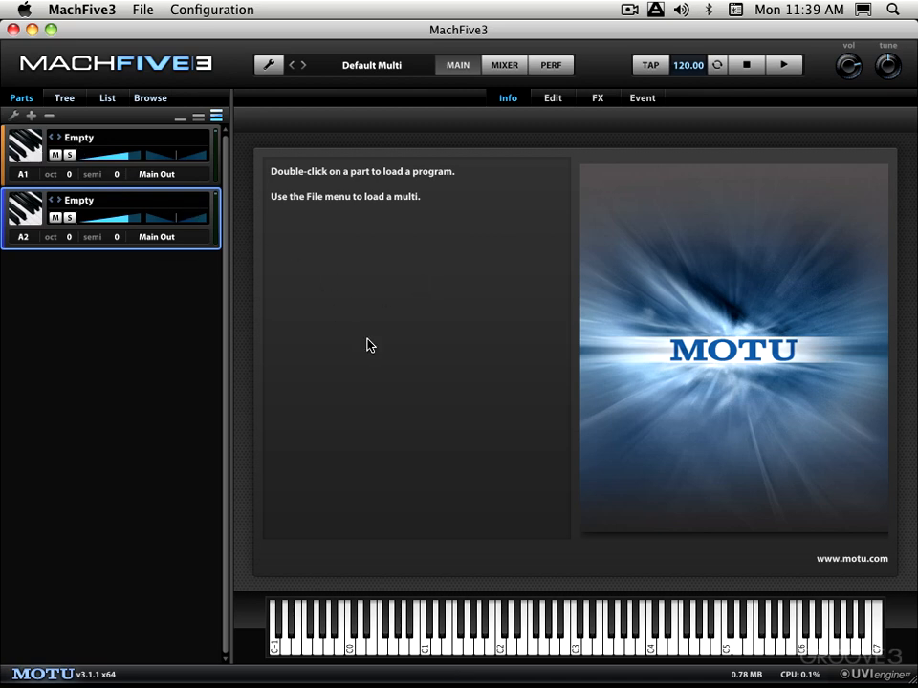
mouse_move(560, 638)
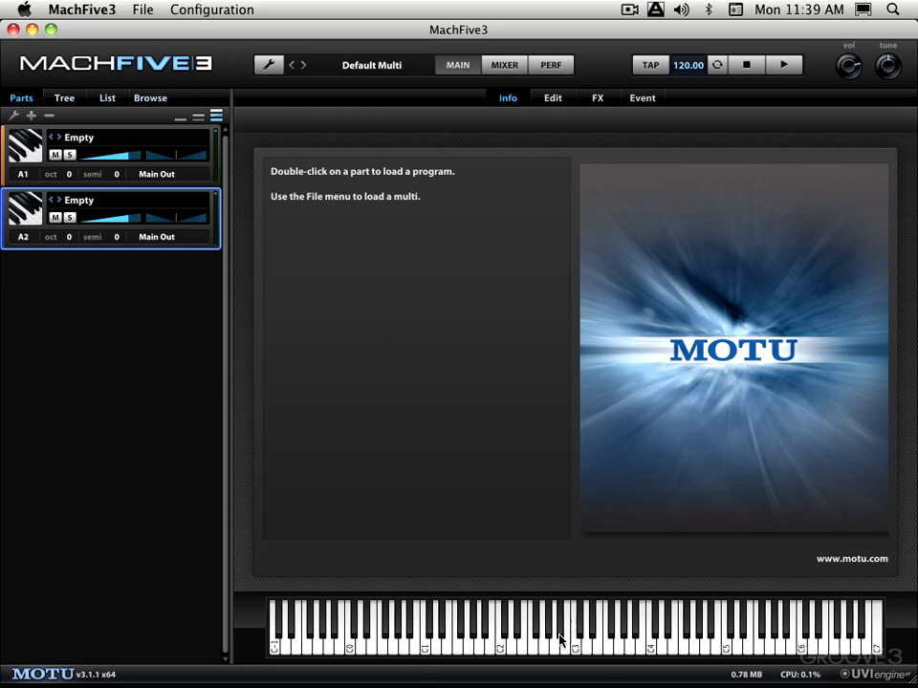
mouse_move(553, 100)
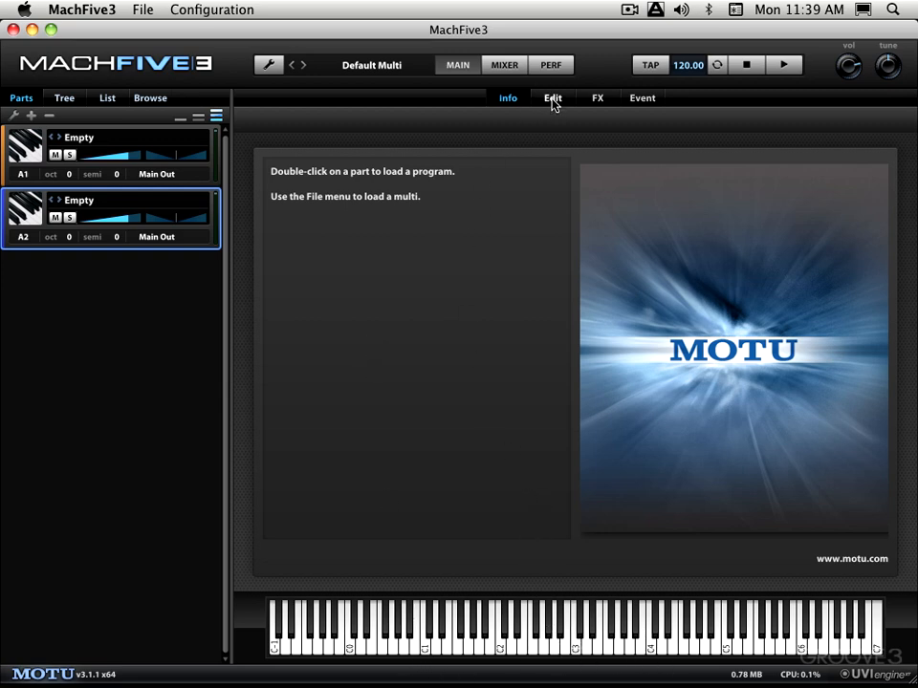
Step: Open the Edit page for empty Part 2, with no keygroup selected
left_click(551, 98)
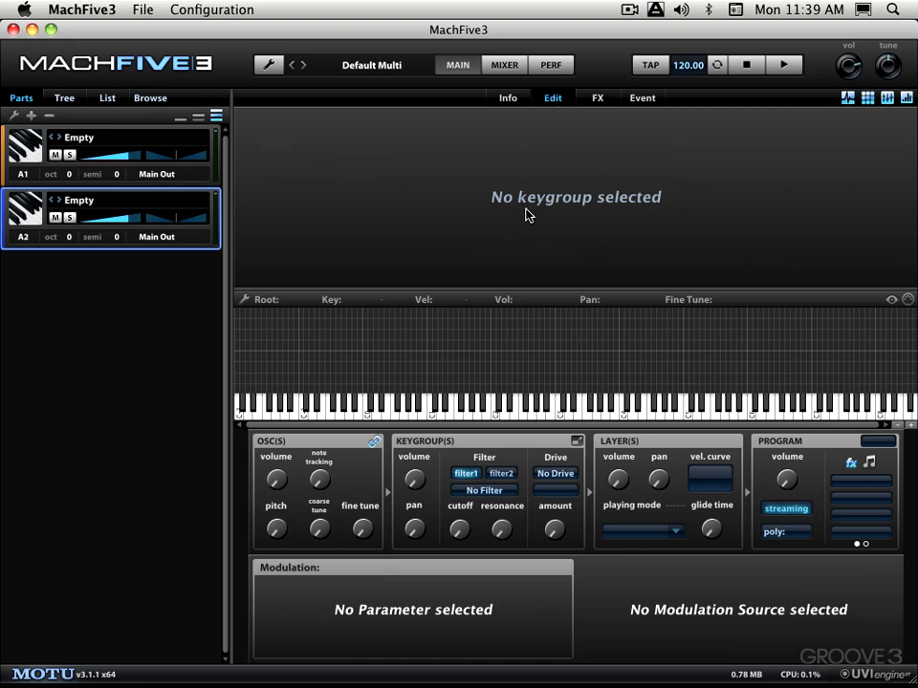
mouse_move(527, 211)
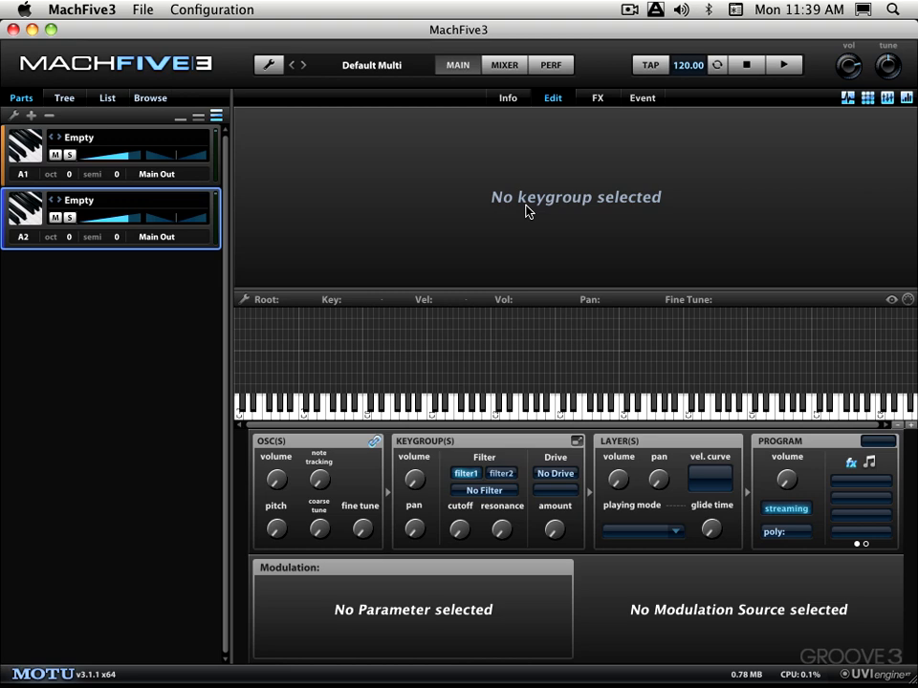
mouse_move(842, 113)
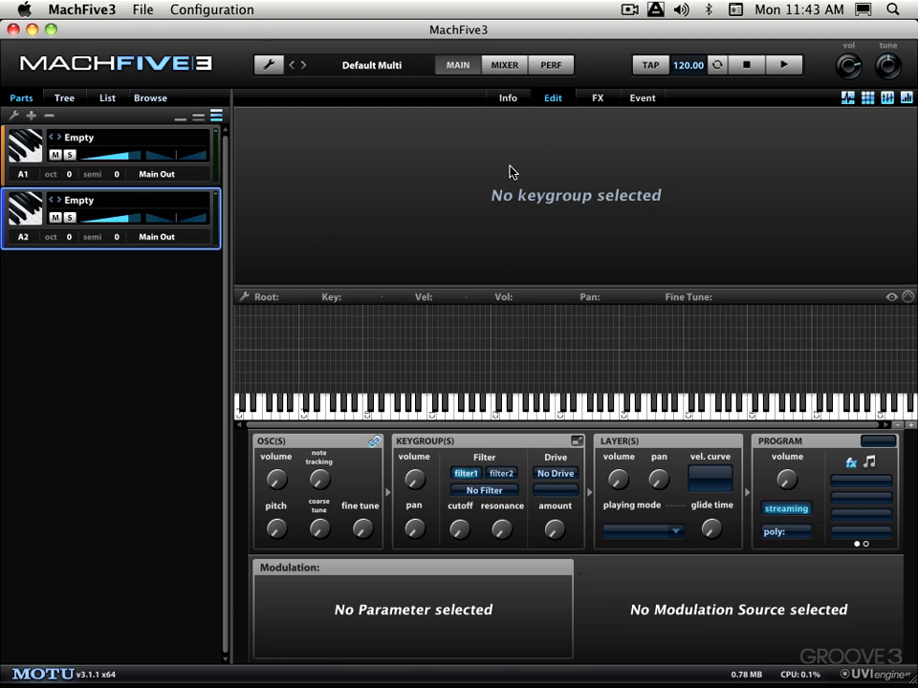
Step: Open Part 2's FX page and browse effect categories without adding any effect
left_click(597, 97)
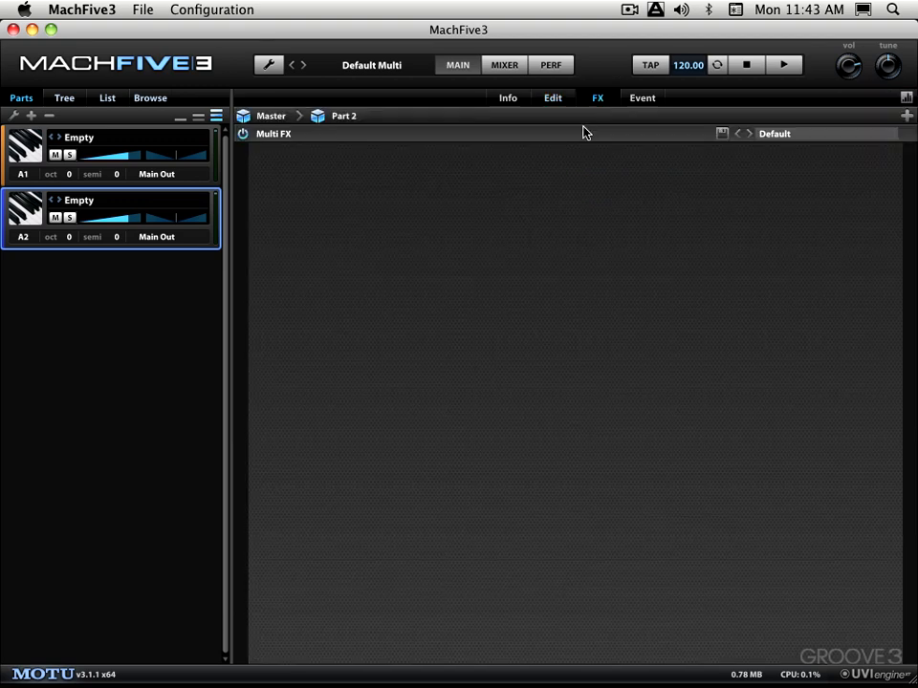
mouse_move(564, 191)
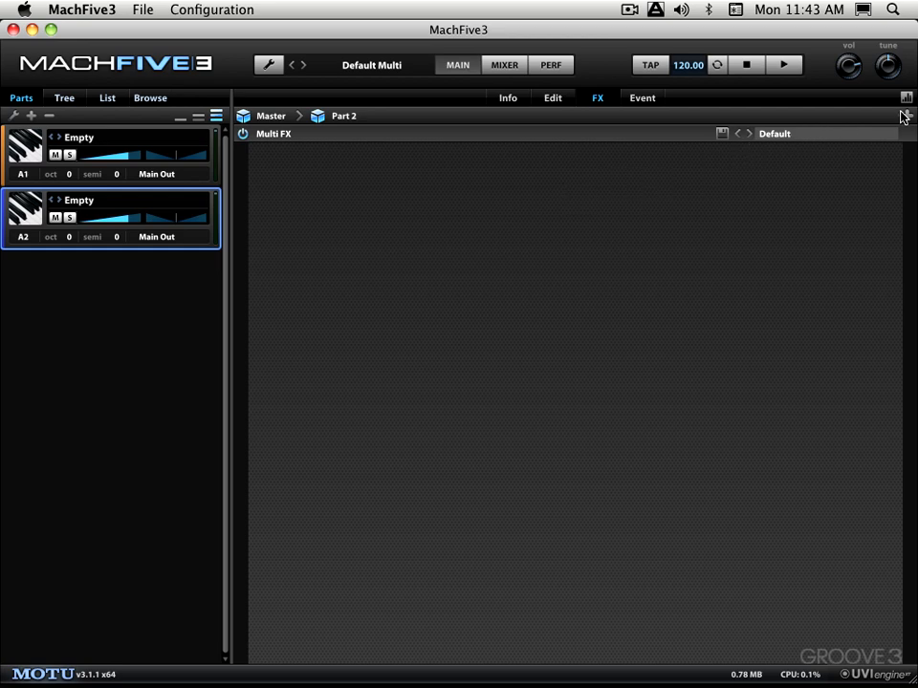
left_click(905, 114)
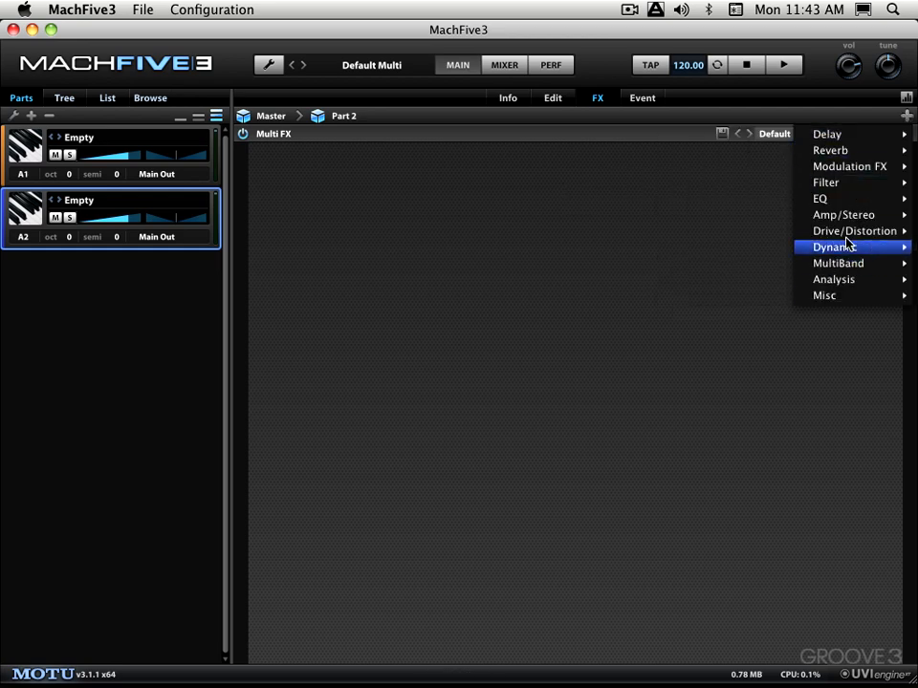
left_click(442, 178)
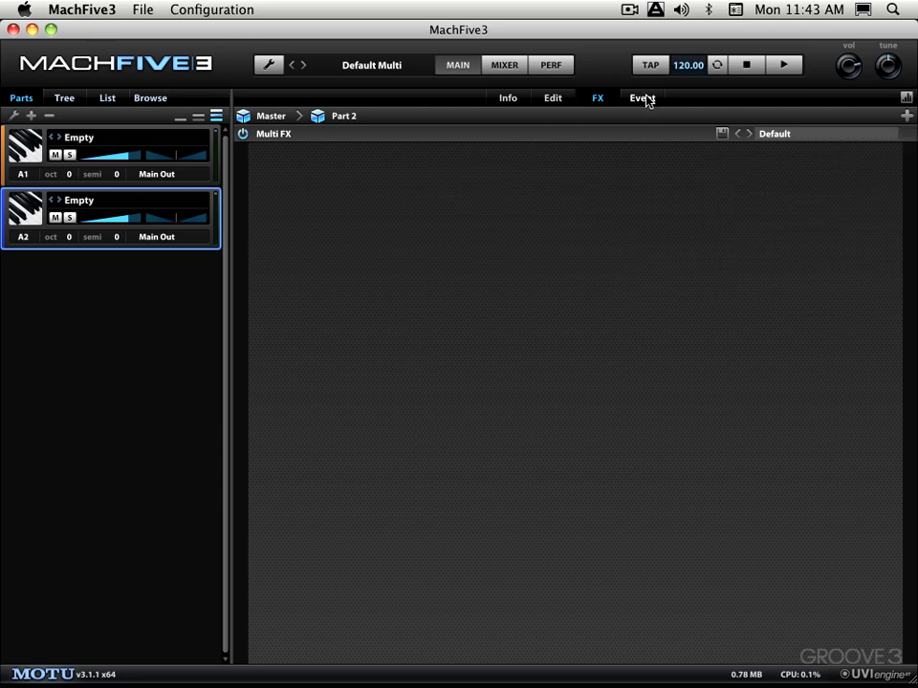
left_click(642, 98)
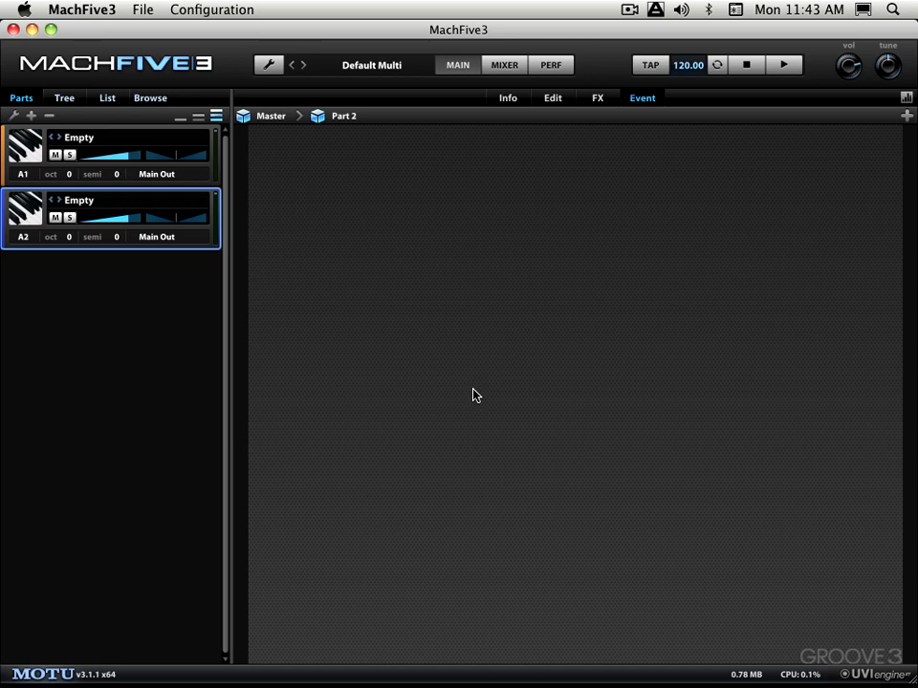
mouse_move(896, 142)
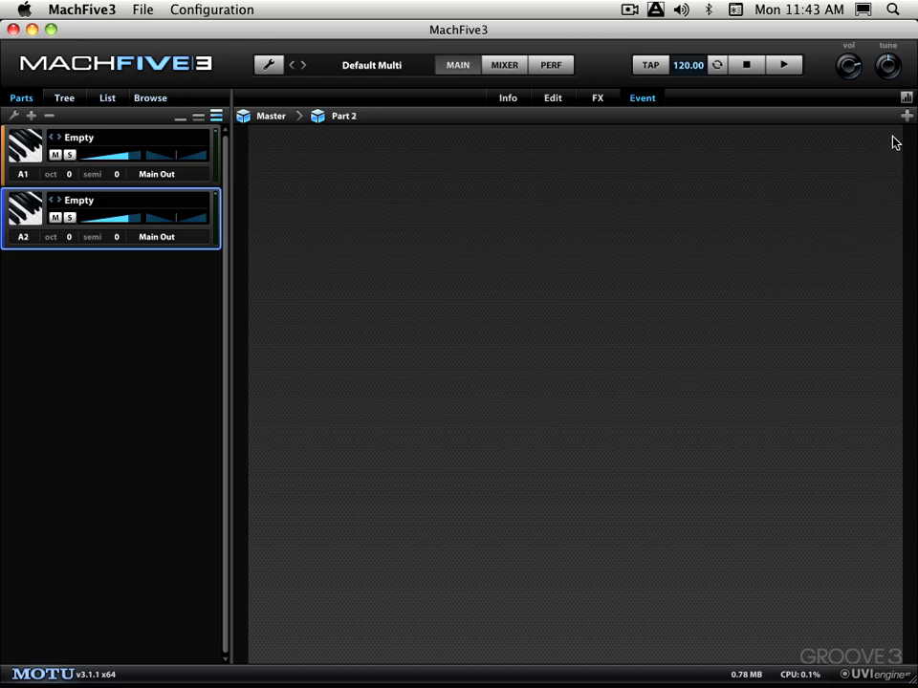
left_click(907, 115)
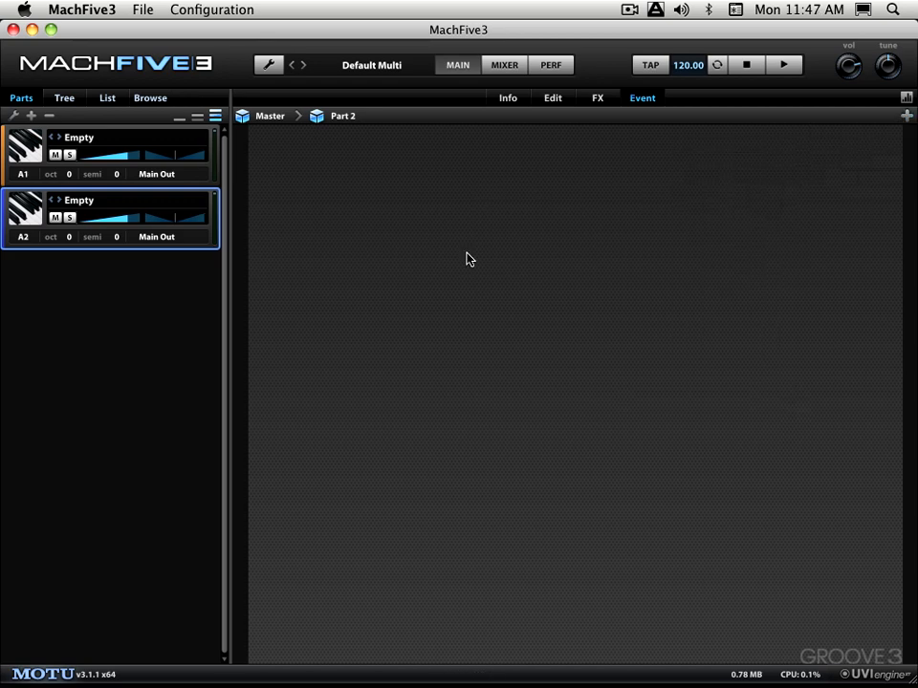
Step: Open the Mixer with two part strips, four aux buses and the master
left_click(504, 64)
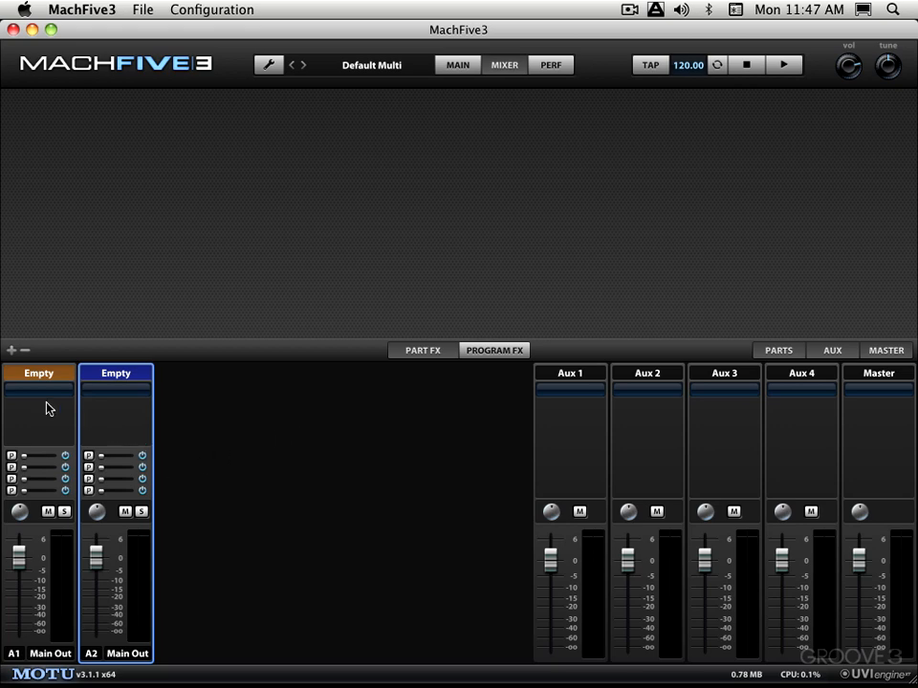
mouse_move(625, 504)
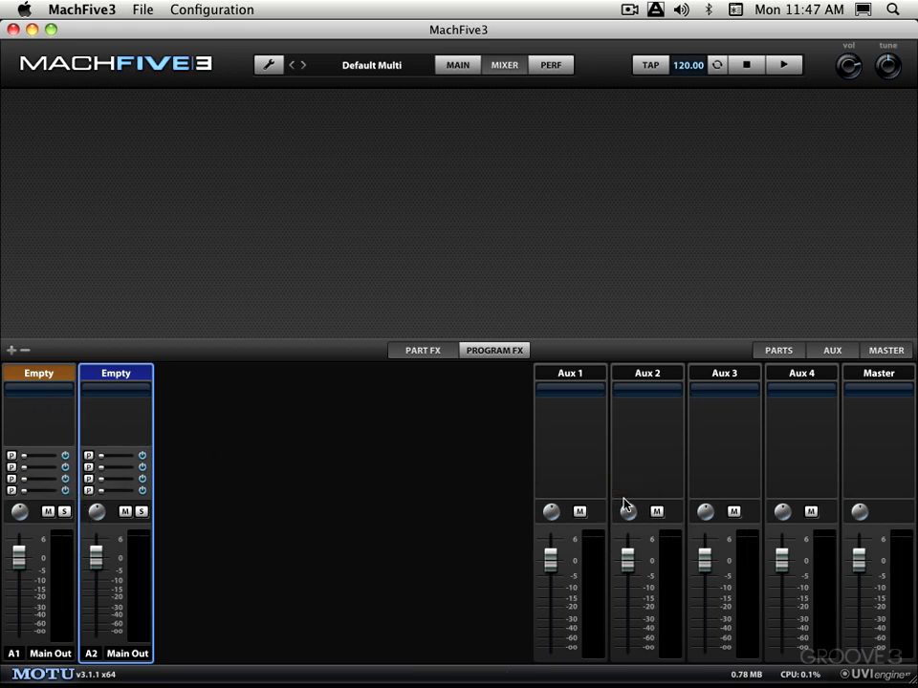
mouse_move(469, 516)
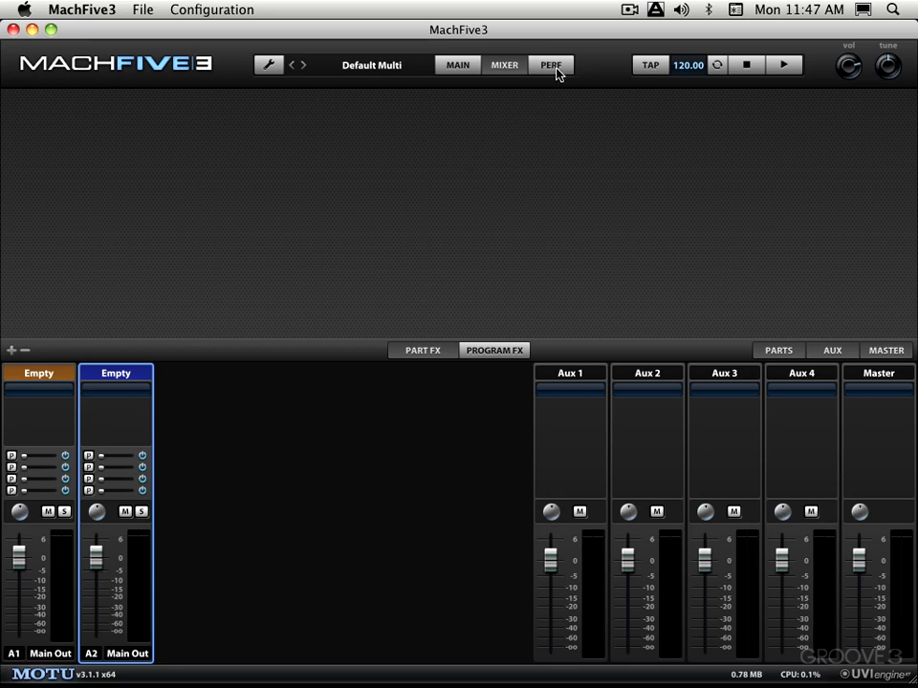
Step: Open the Perf view listing both parts with full key and velocity ranges
left_click(551, 64)
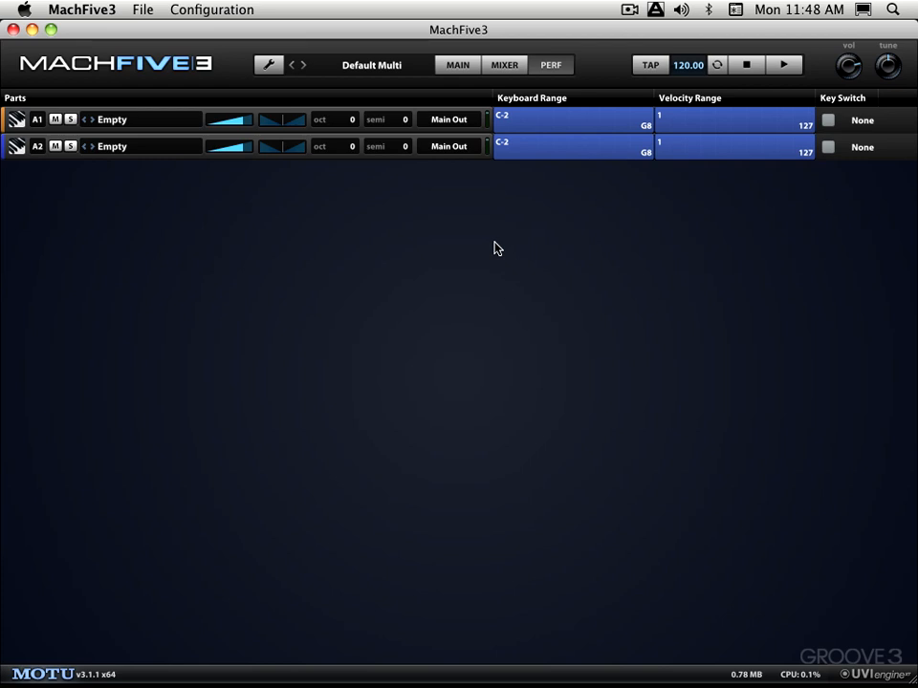
mouse_move(496, 263)
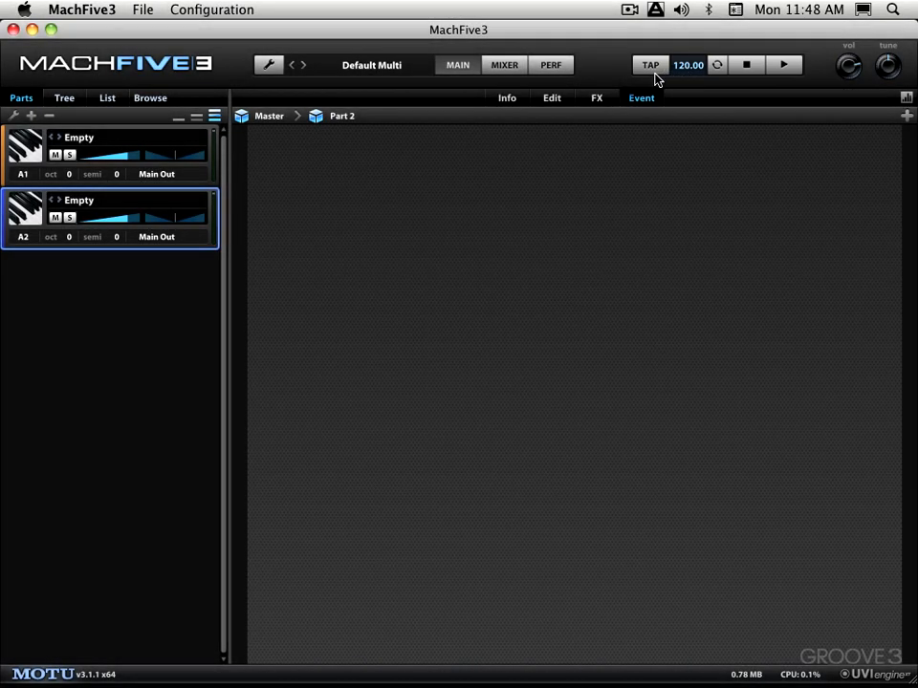
mouse_move(666, 79)
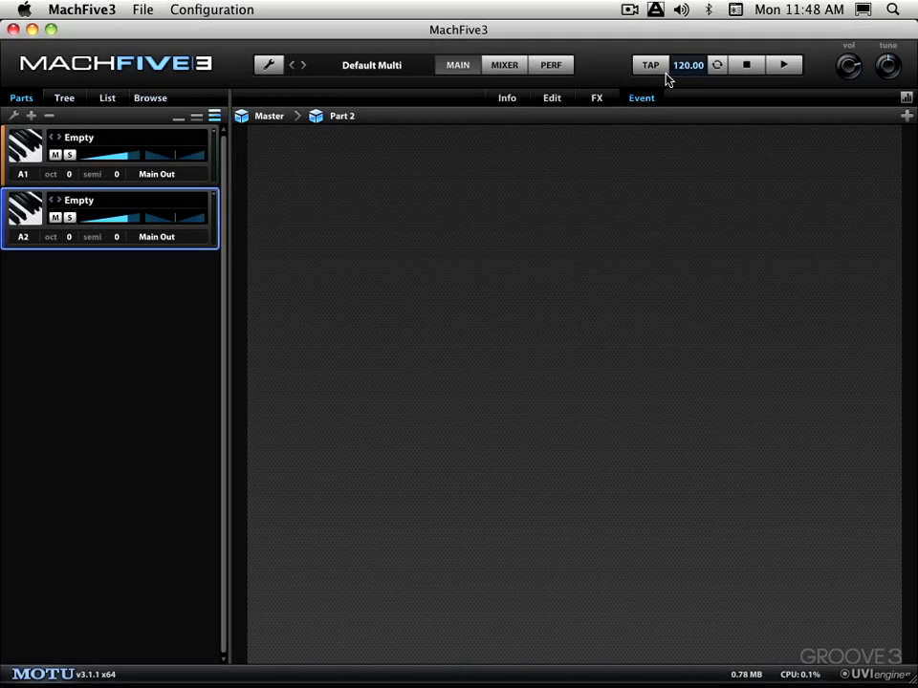
mouse_move(682, 199)
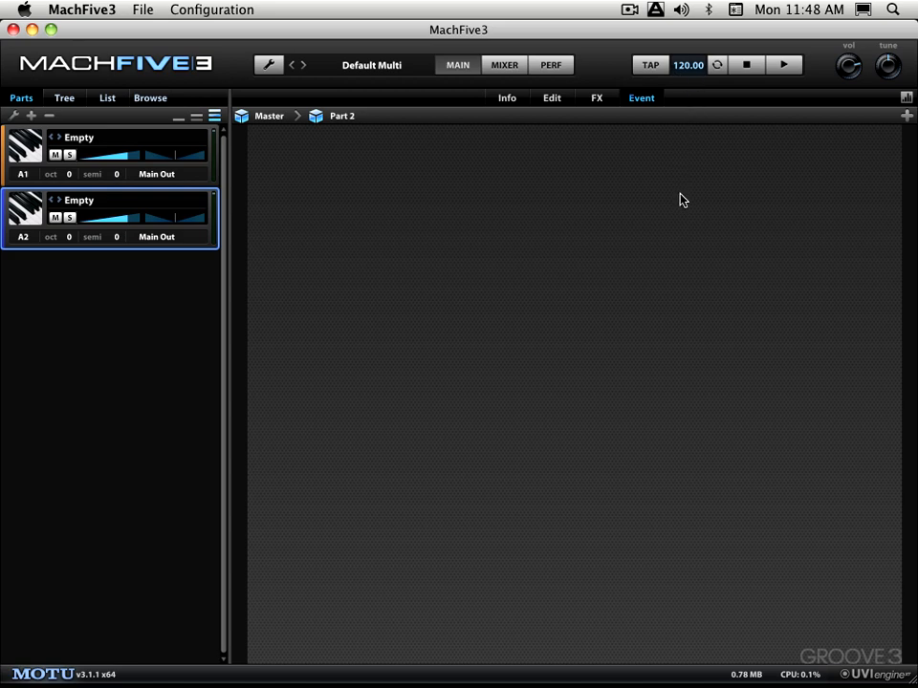
mouse_move(727, 136)
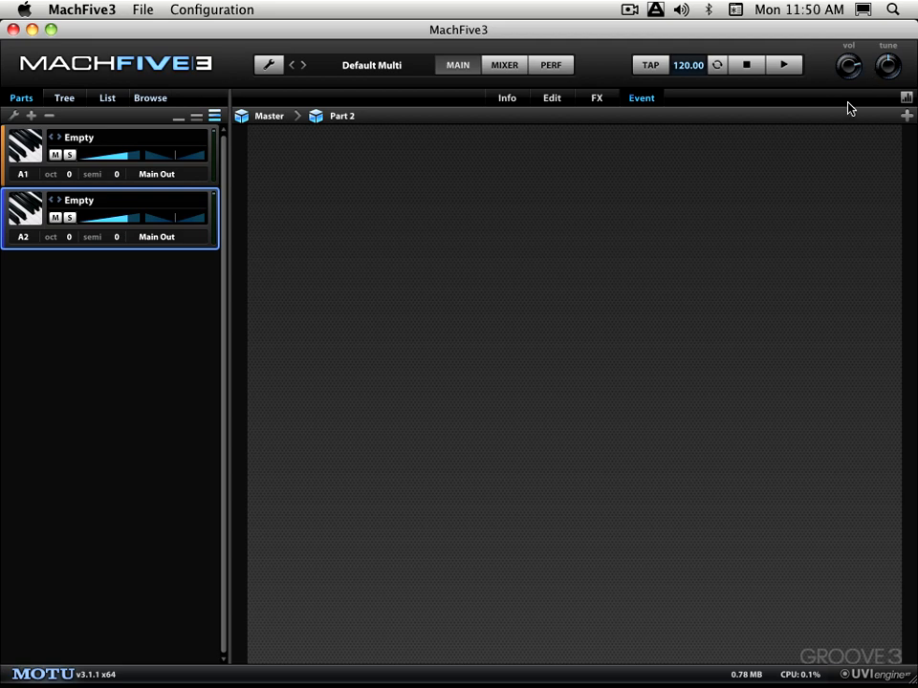
mouse_move(101, 646)
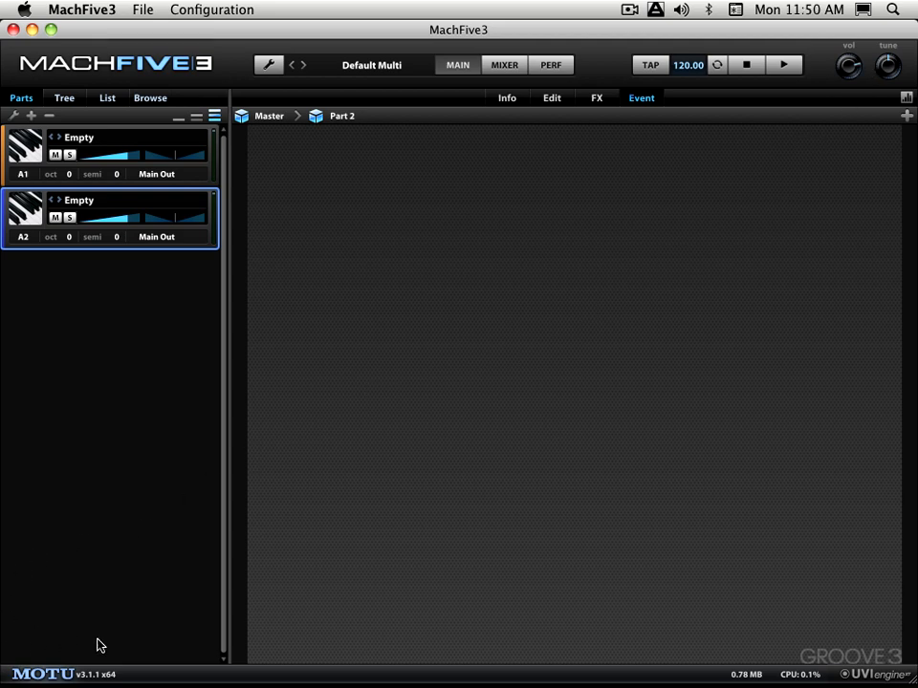
mouse_move(148, 599)
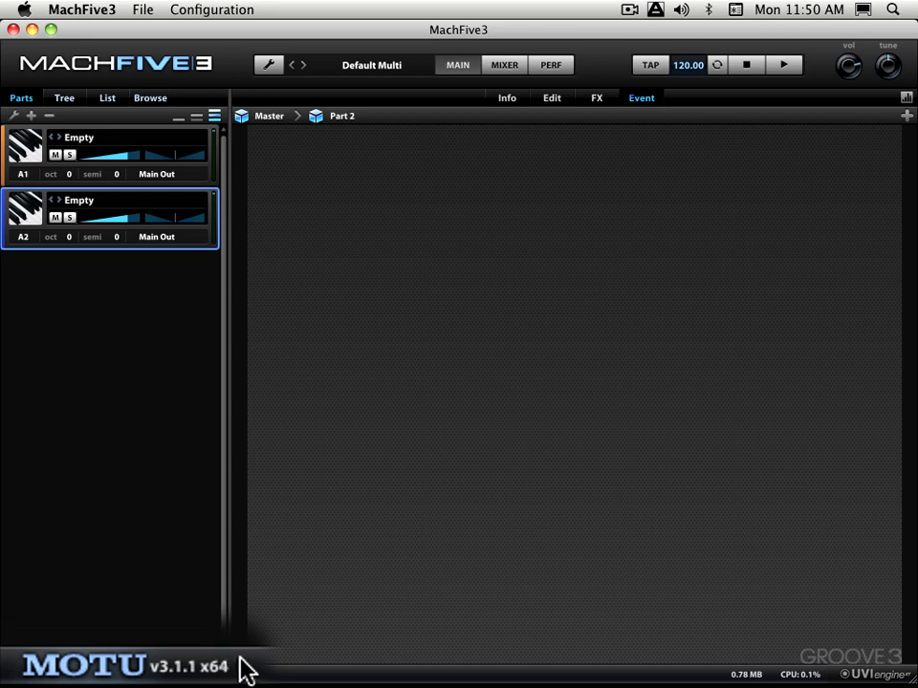
mouse_move(119, 639)
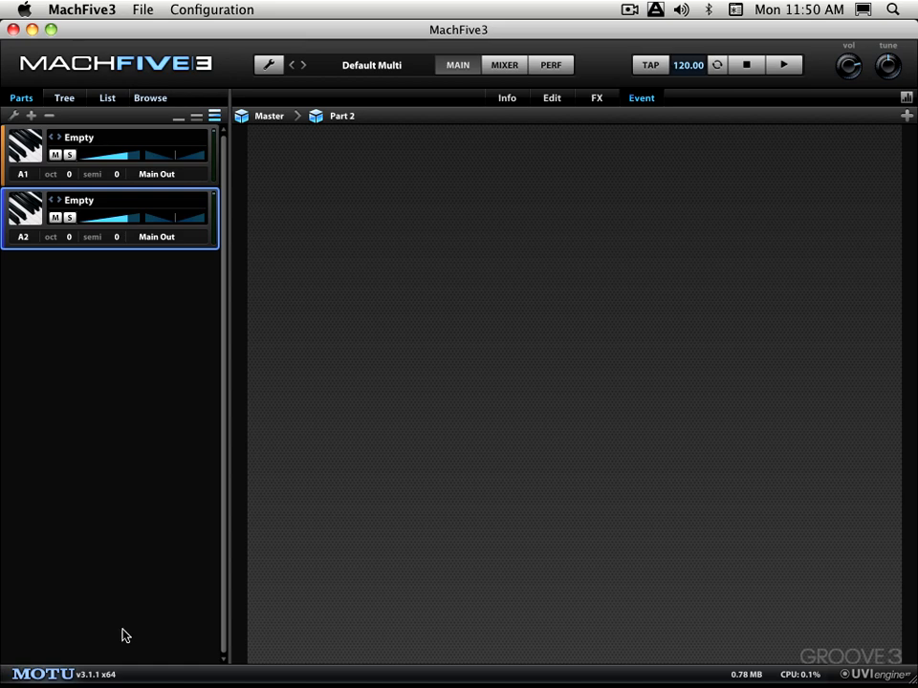
mouse_move(127, 628)
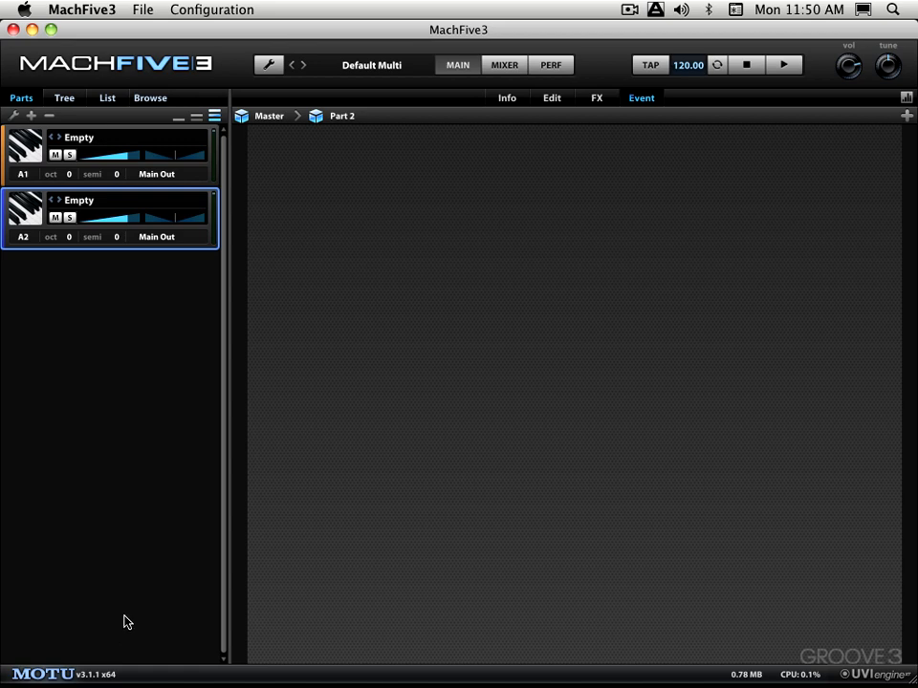
mouse_move(111, 637)
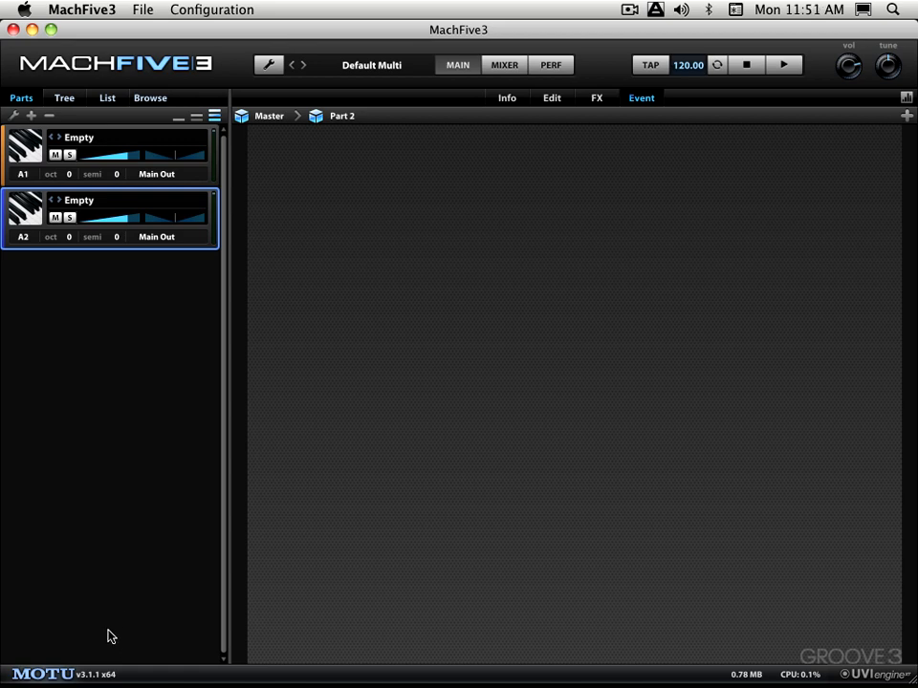
mouse_move(137, 617)
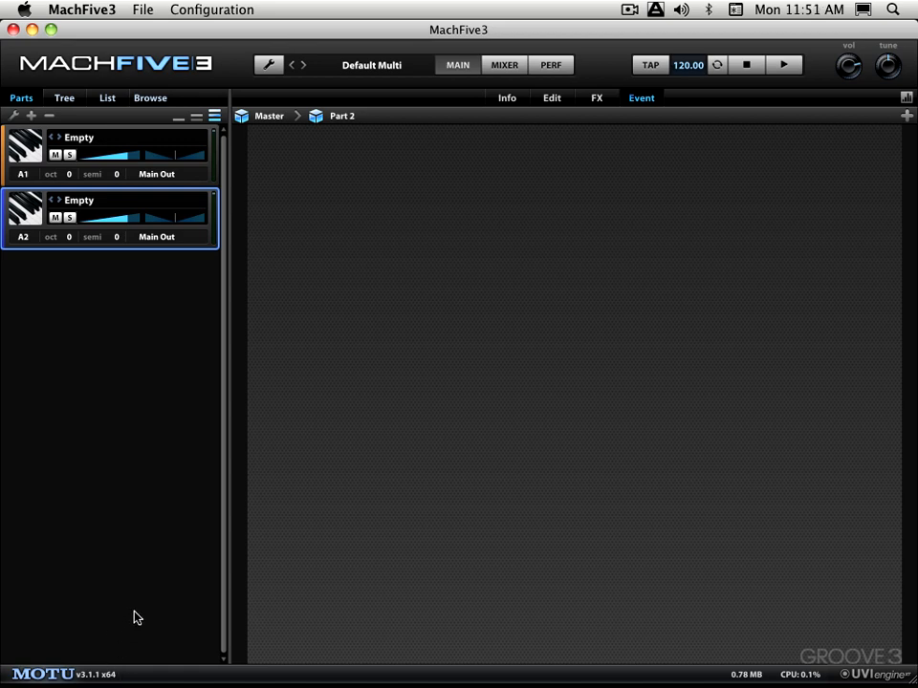
mouse_move(138, 580)
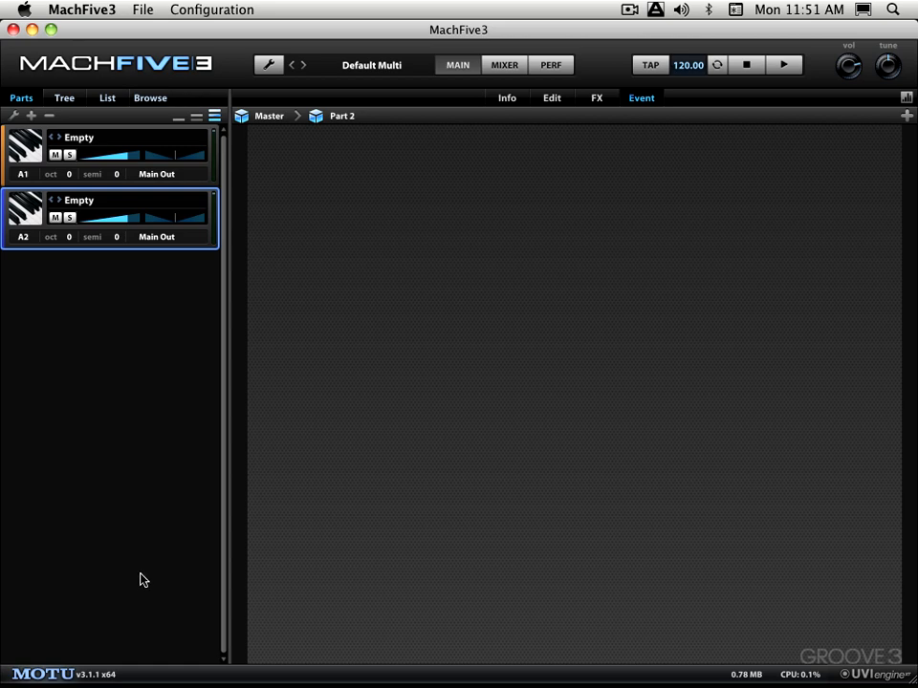
mouse_move(151, 562)
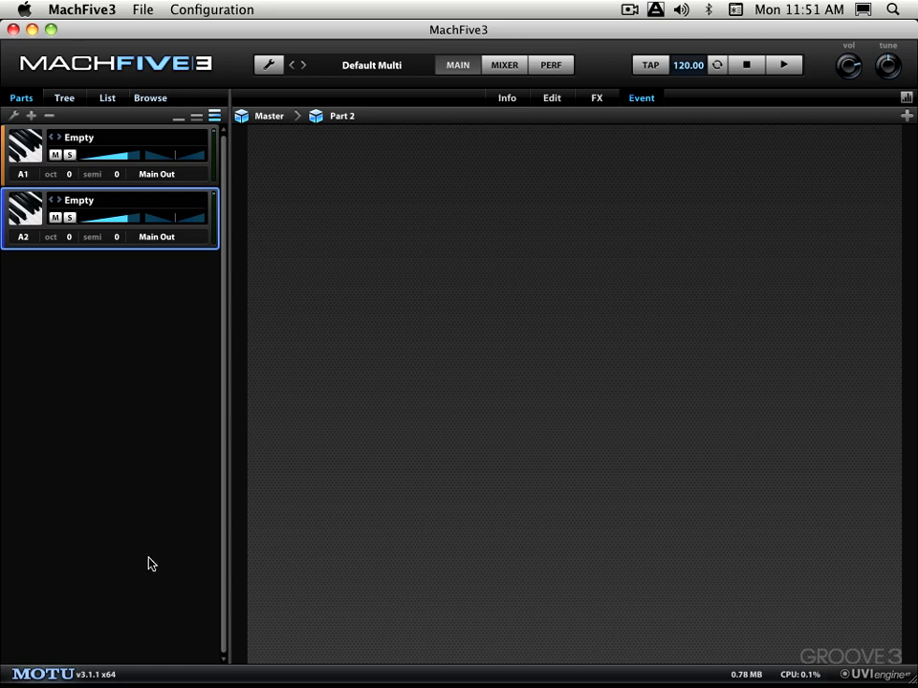
mouse_move(215, 628)
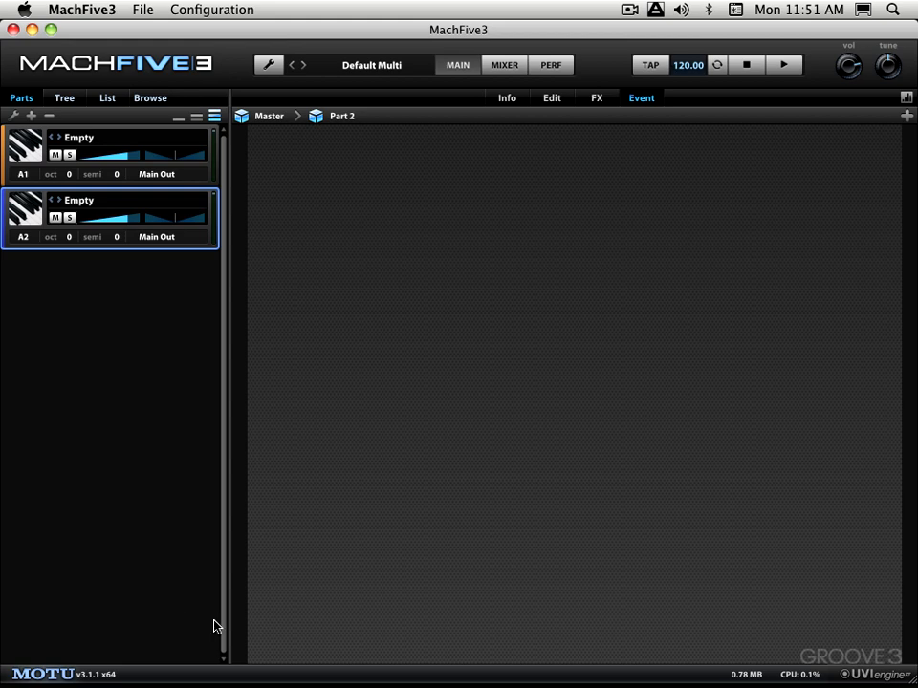
mouse_move(340, 680)
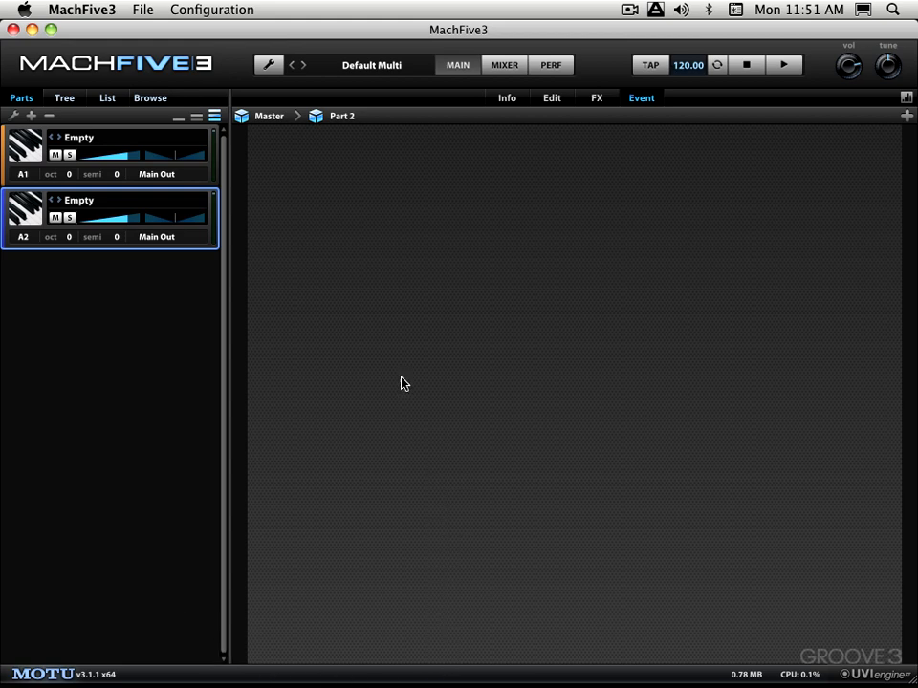
Step: Return to Part 2's Edit page with its keygroup map, keyboard and modulation area
left_click(552, 97)
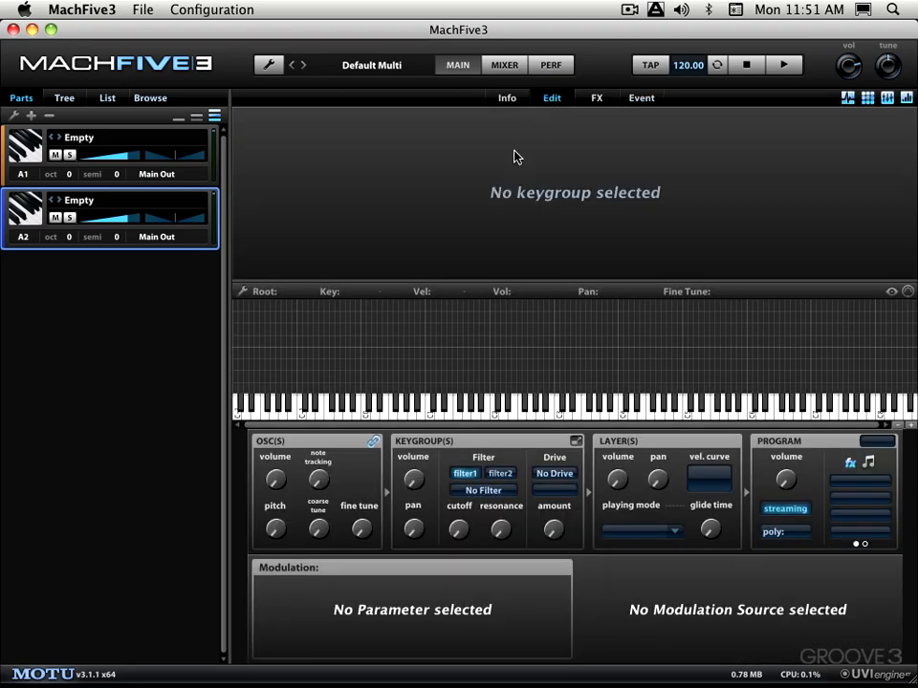
mouse_move(347, 479)
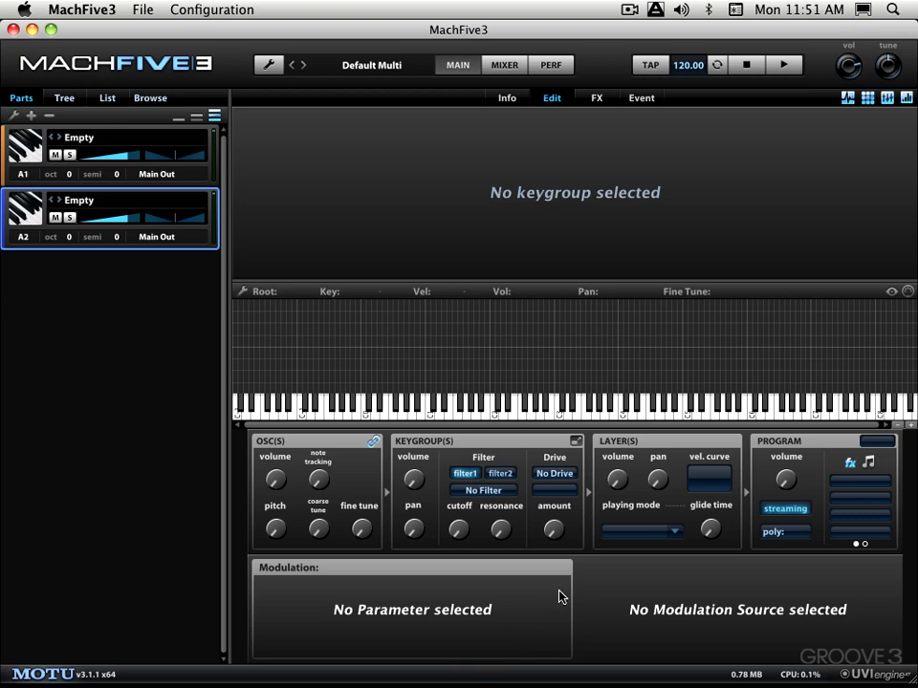
mouse_move(745, 658)
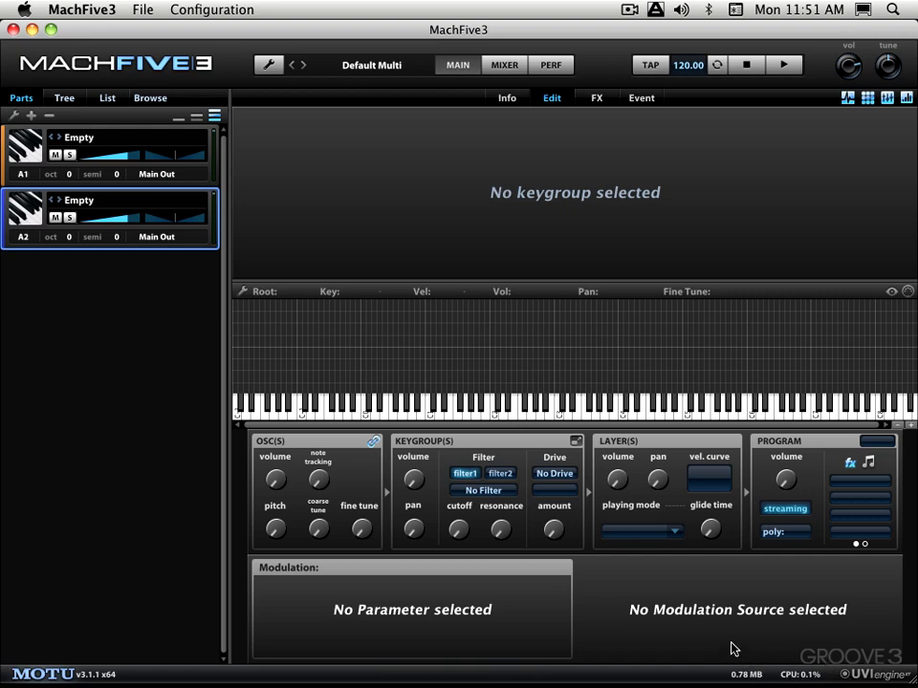
mouse_move(199, 309)
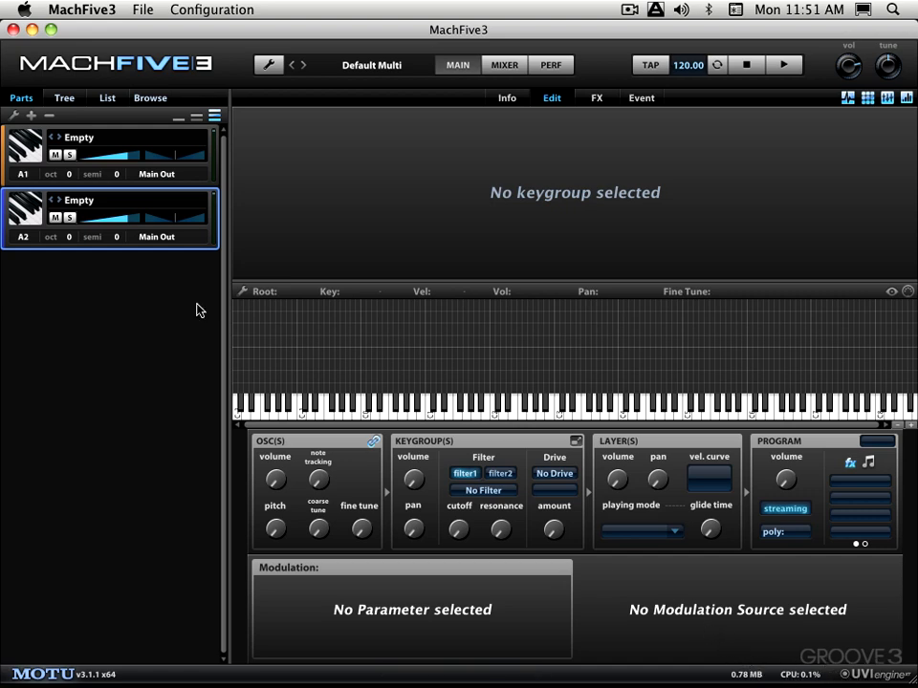
mouse_move(806, 634)
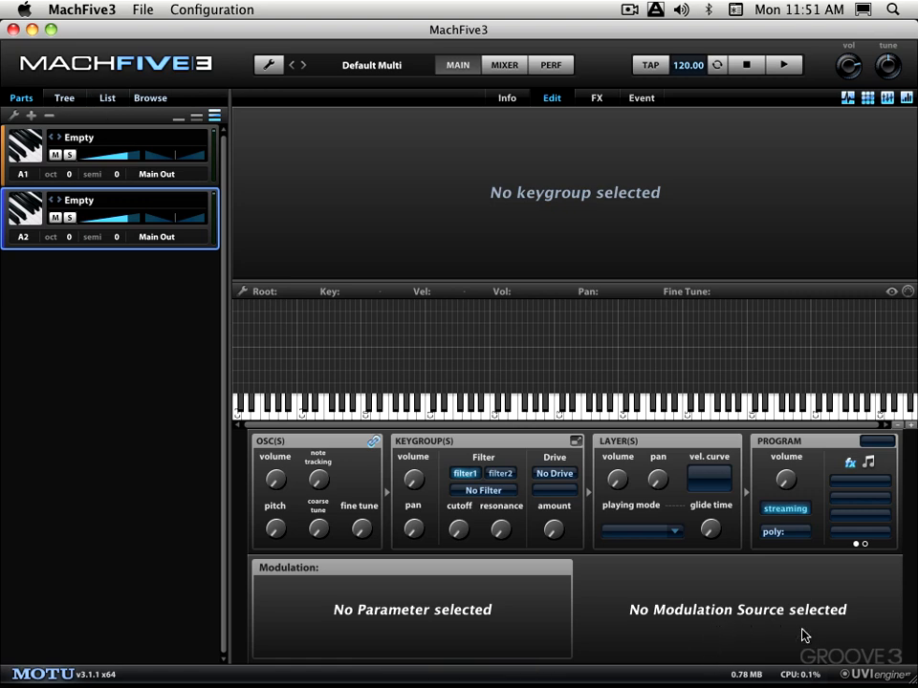
mouse_move(604, 599)
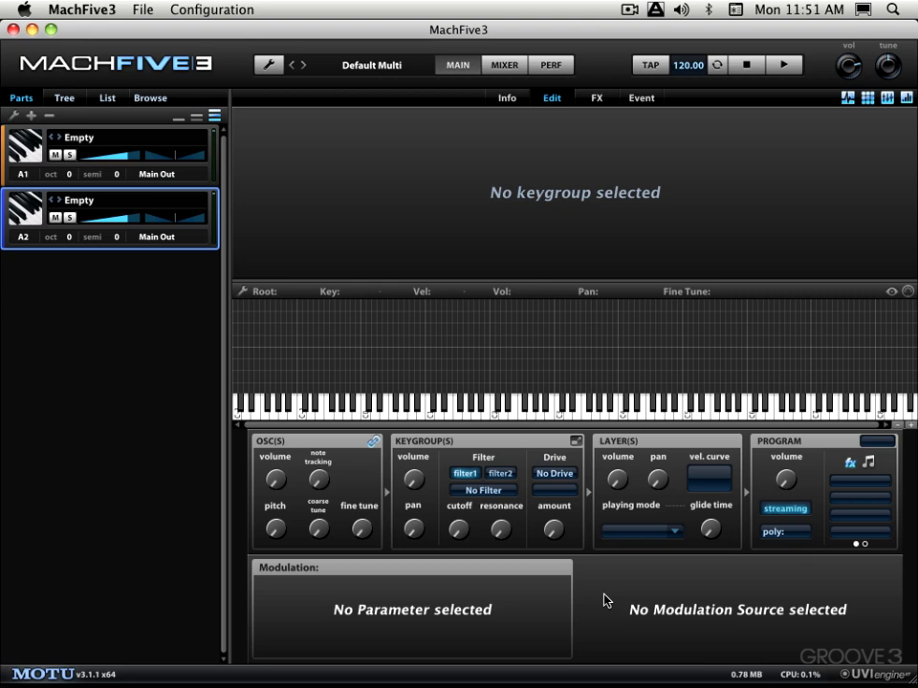
mouse_move(163, 210)
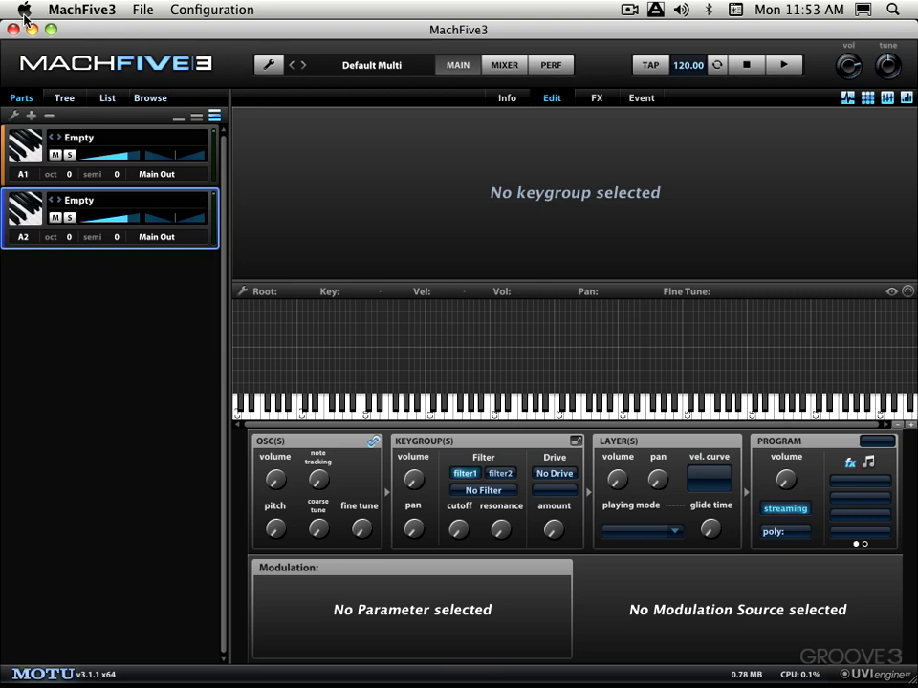
mouse_move(620, 23)
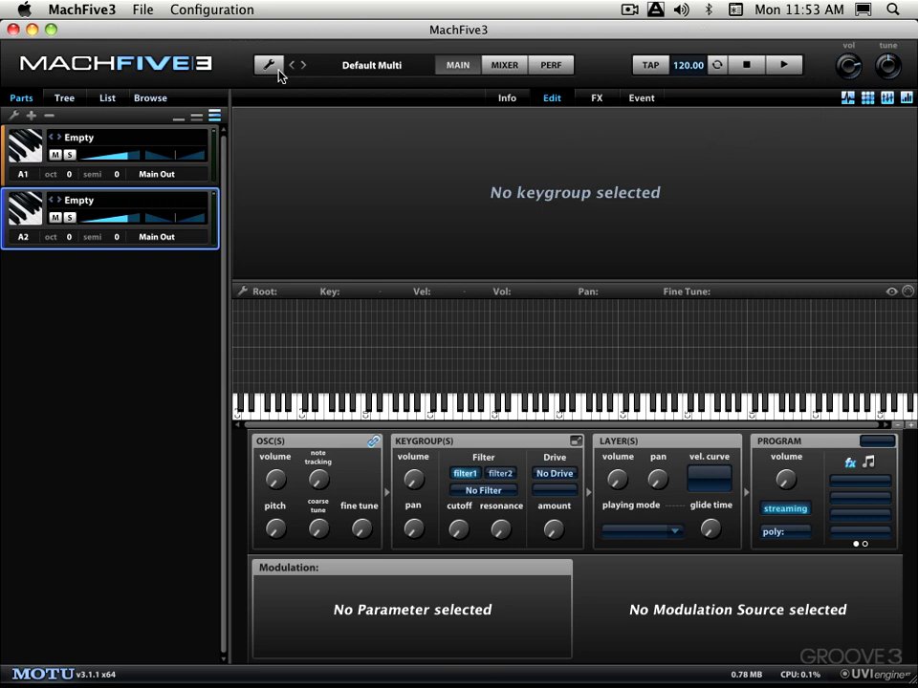
mouse_move(698, 178)
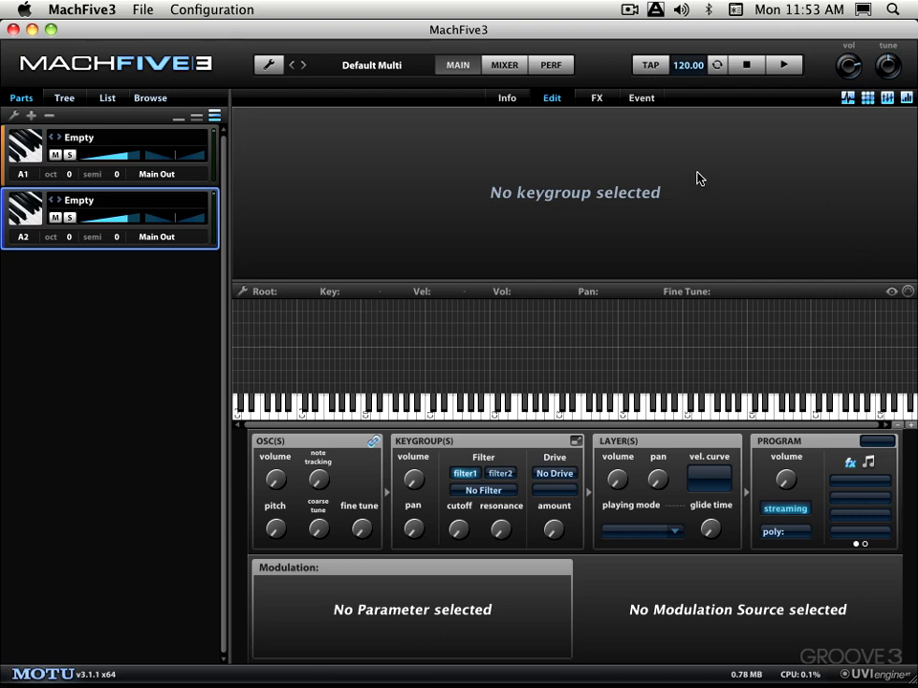
mouse_move(656, 683)
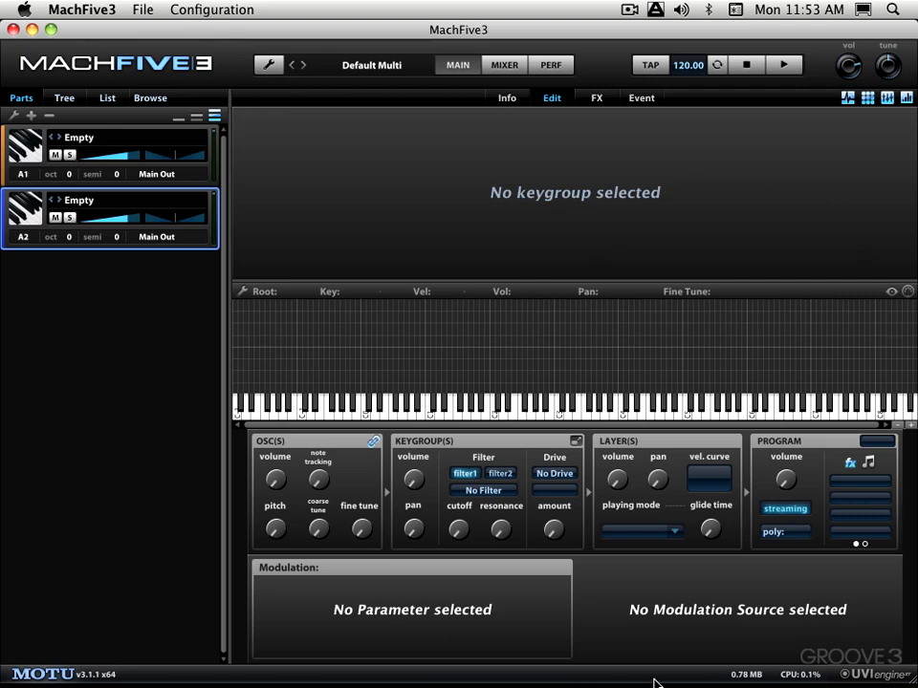